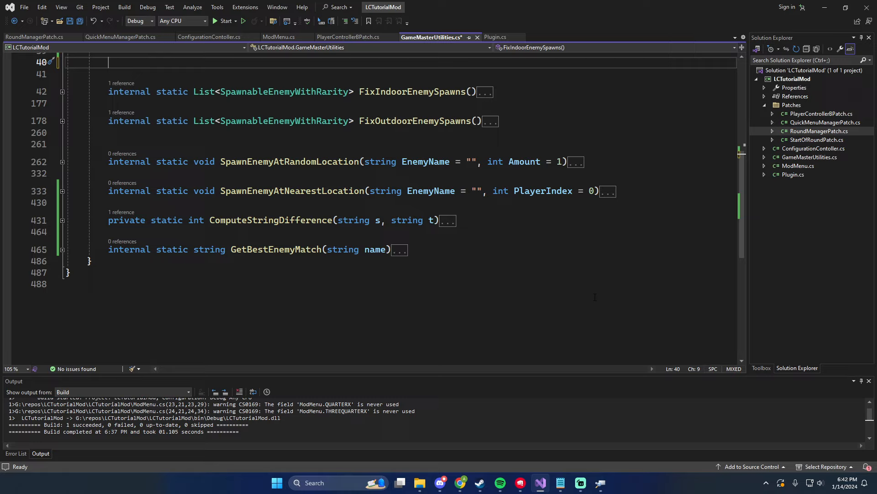
{"action": "mouse_move", "coordinate": [592, 292]}
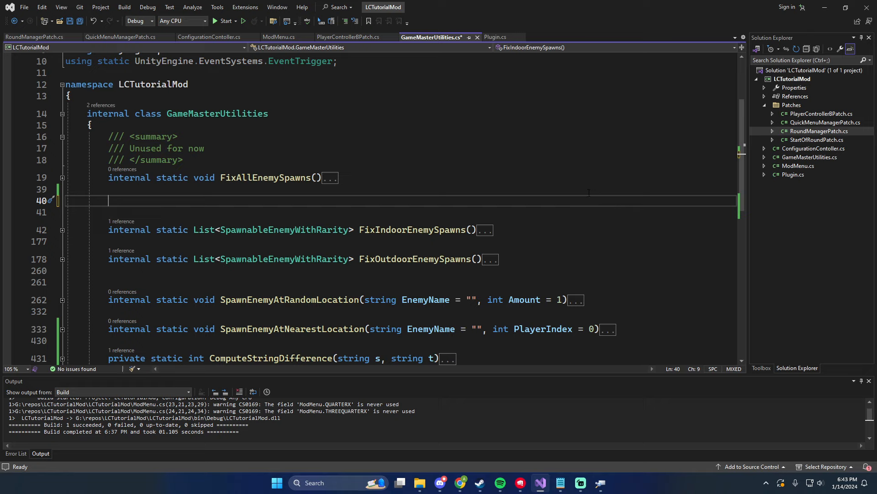
Declare a static Dictionary<string, string> EnemyDisplayNames field above FixAllSpawns in GameMasterUtilities
{"action": "scroll", "scroll_direction": "down", "scroll_amount": 3}
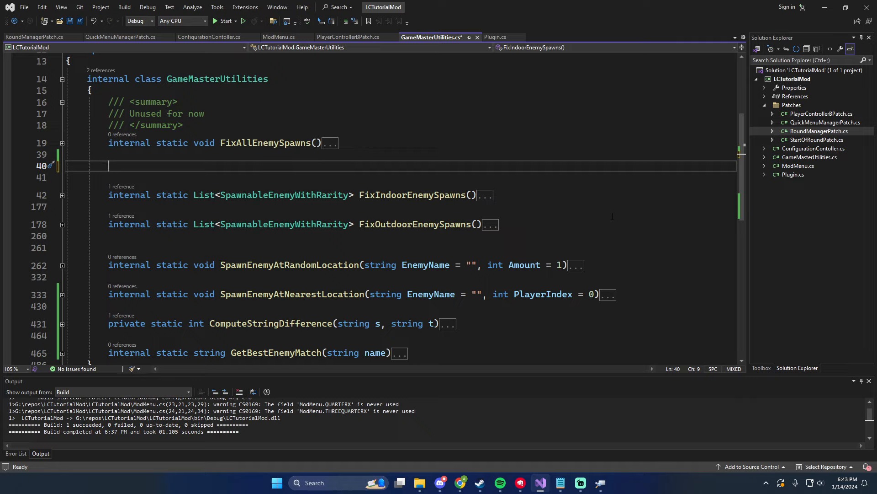
{"action": "mouse_move", "coordinate": [590, 212]}
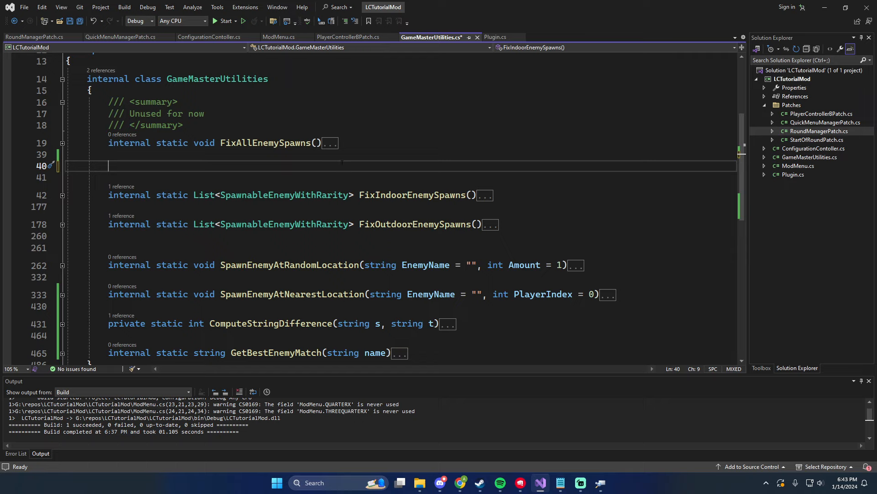
{"action": "scroll", "scroll_direction": "down", "scroll_amount": 3}
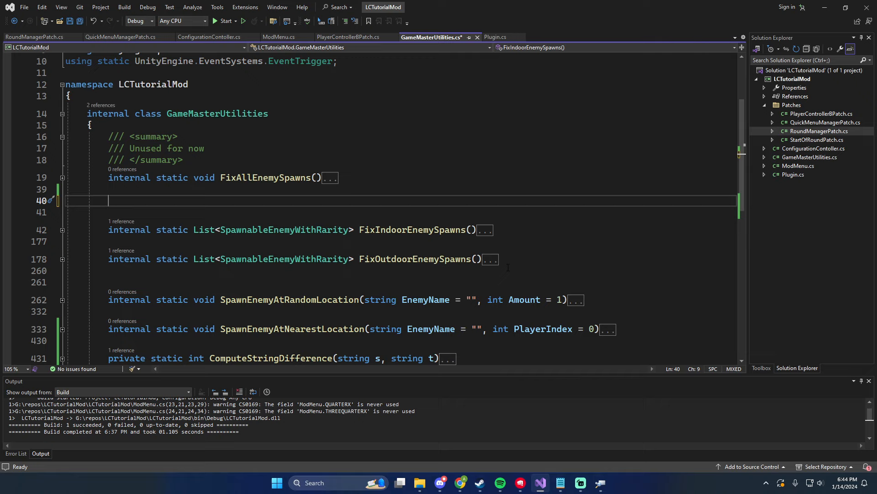
{"action": "type", "text": "internal static void FixAllSpawns() {"}
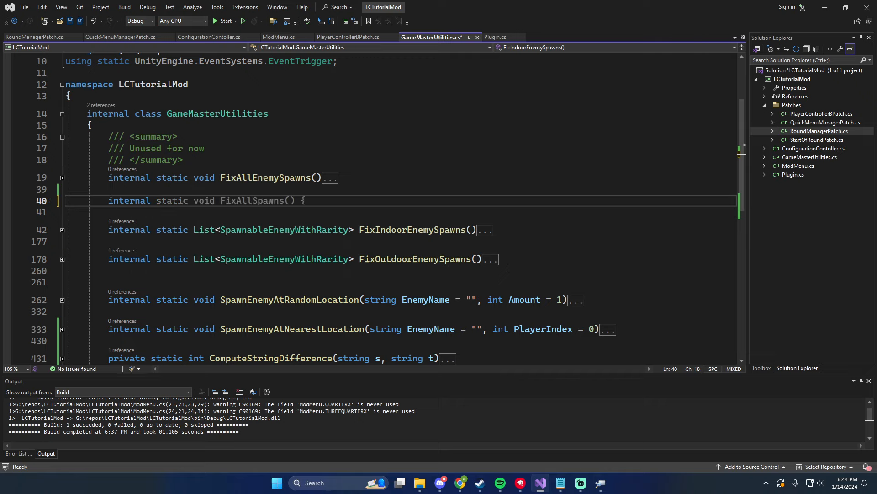
{"action": "type", "text": "Dic"}
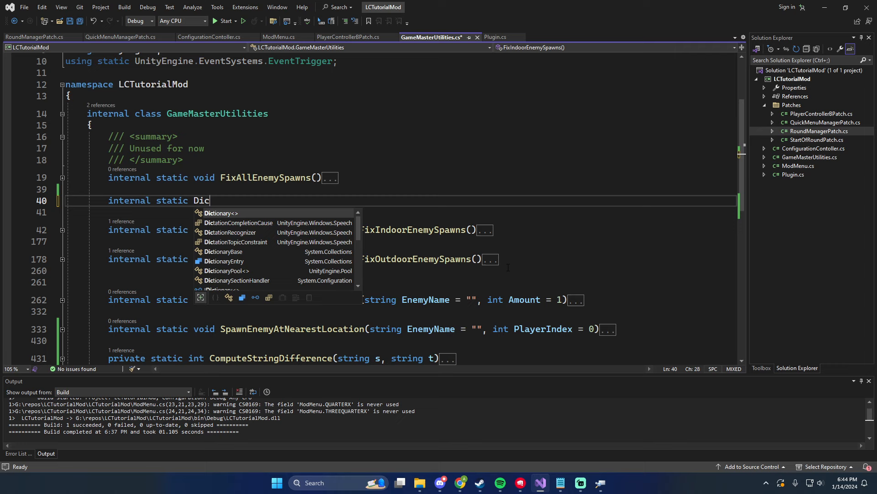
{"action": "type", "text": "tionary<string, s>"}
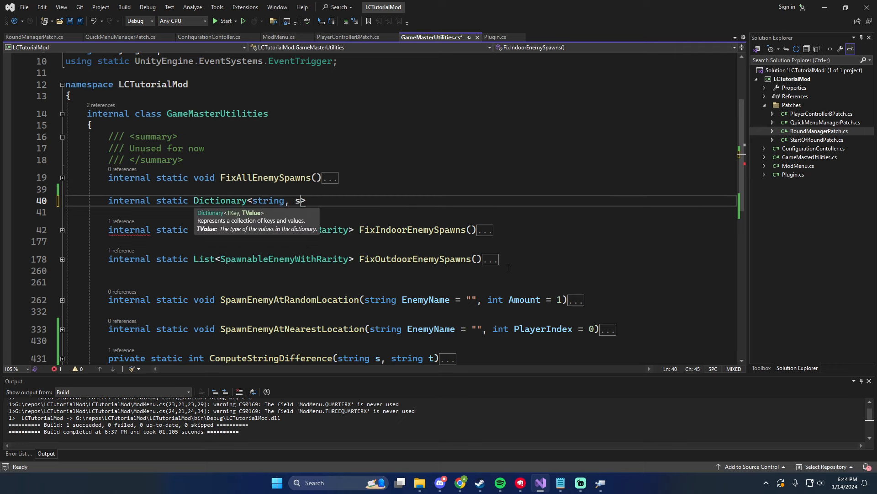
{"action": "type", "text": "tring>"}
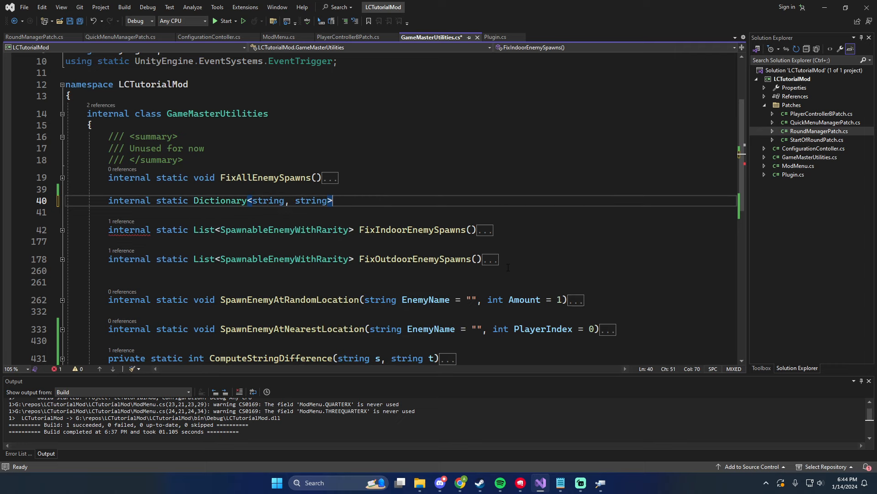
{"action": "type", "text": "keyValuePairs = new Dictionary<string, string>();"}
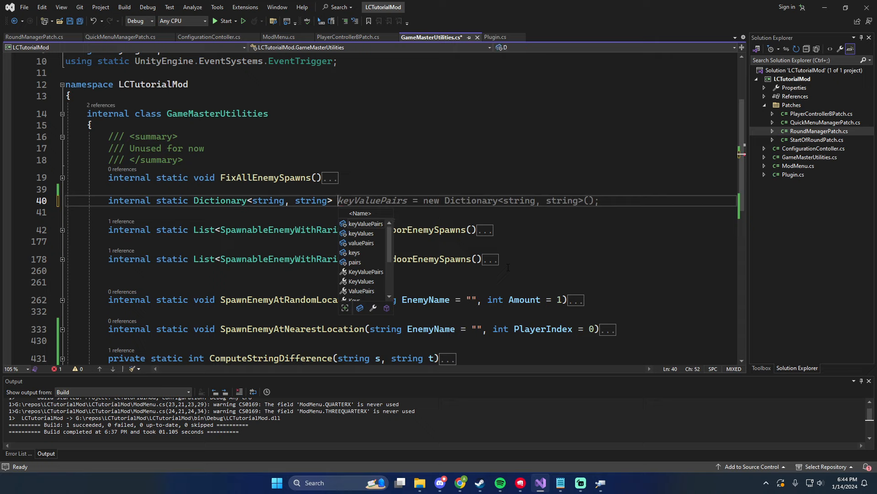
{"action": "type", "text": "EnemyDispl"}
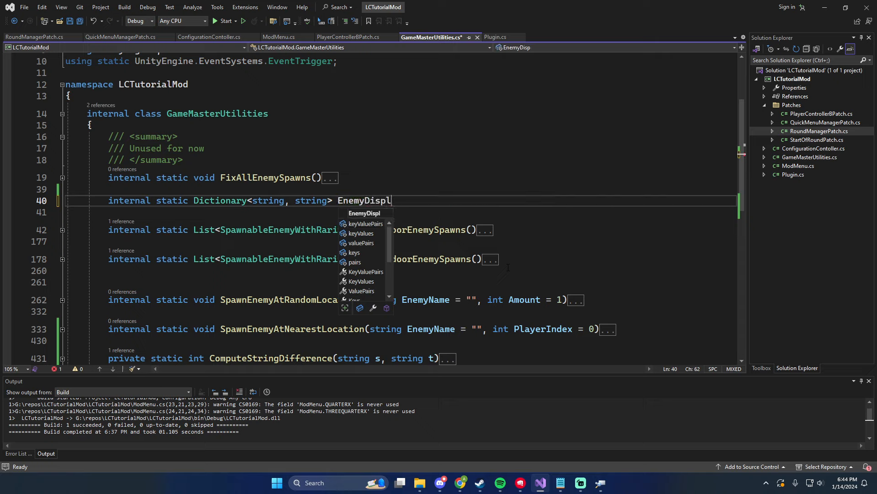
{"action": "type", "text": "ayNames = new Dictionary<string, string>();"}
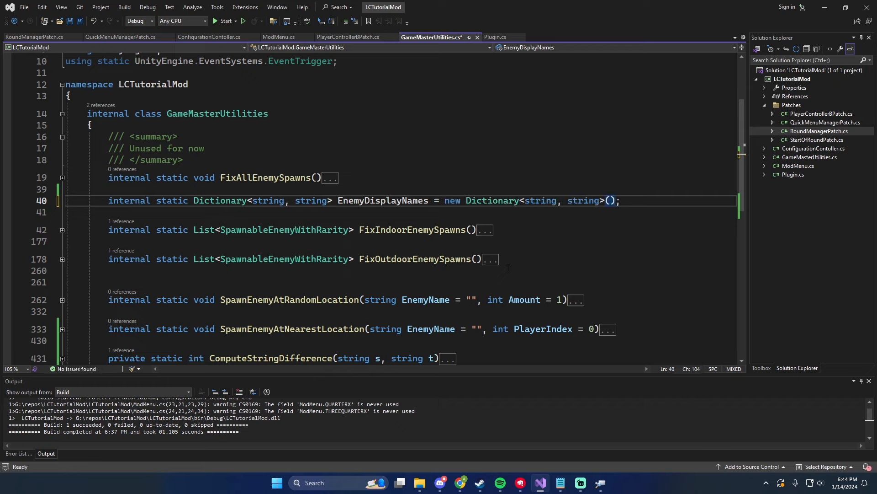
Give EnemyDisplayNames an initializer block with one empty { "", "" } placeholder entry
{"action": "type", "text": "{"}
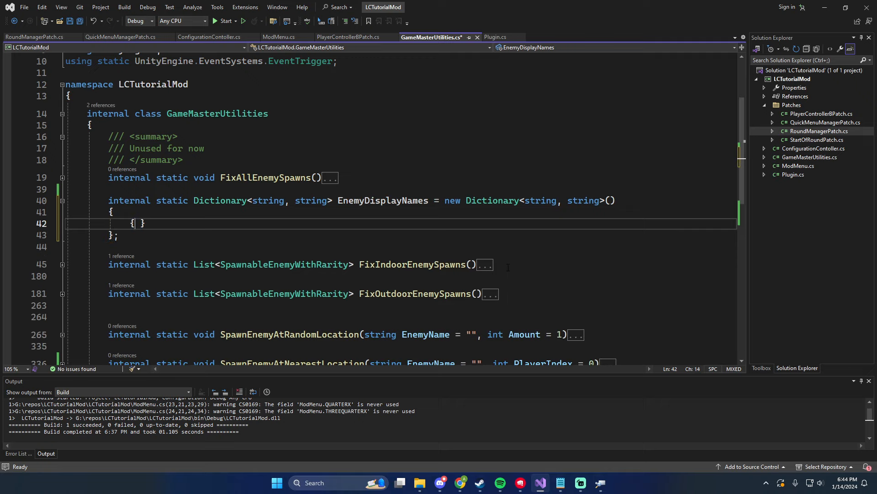
{"action": "type", "text": "\"\""}
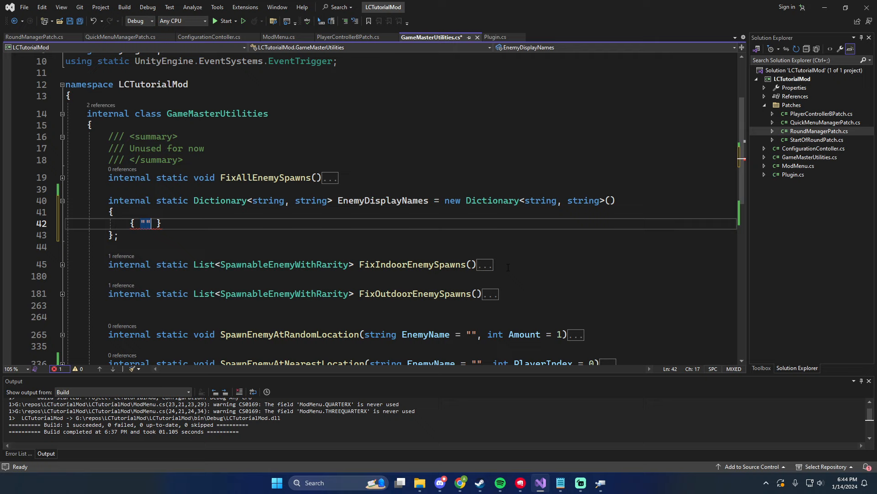
{"action": "type", "text": ", \"\""}
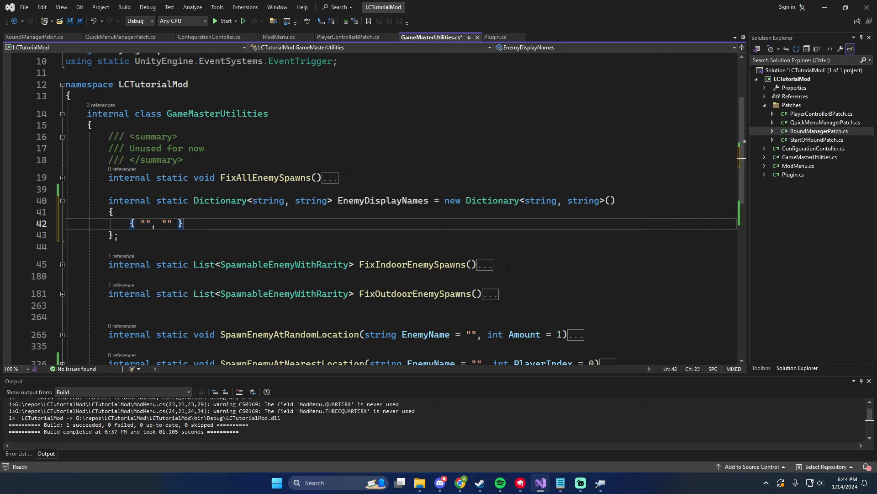
{"action": "type", "text": ","}
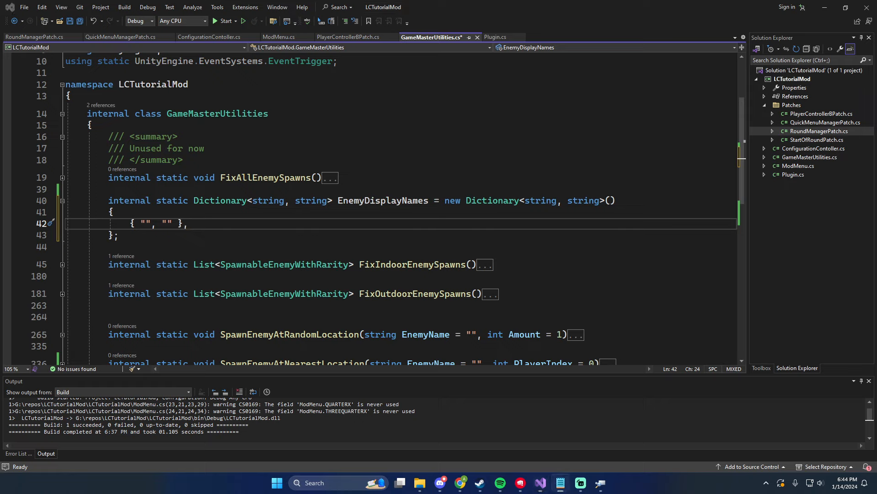
{"action": "mouse_move", "coordinate": [169, 223]}
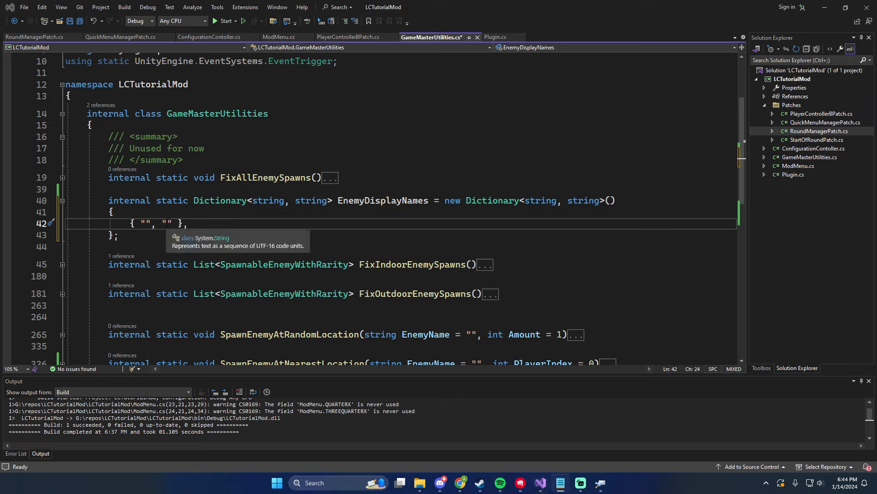
Fill dictionary values with enemy names Jester, Blob, Flowerman, Lasso, Spring, MouthDog and Baboon hawk
{"action": "type", "text": "Jester"}
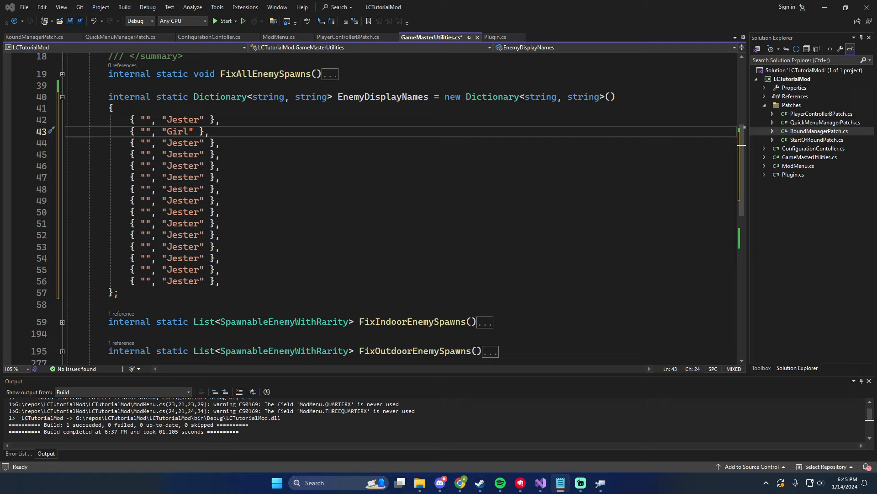
{"action": "mouse_move", "coordinate": [179, 165]}
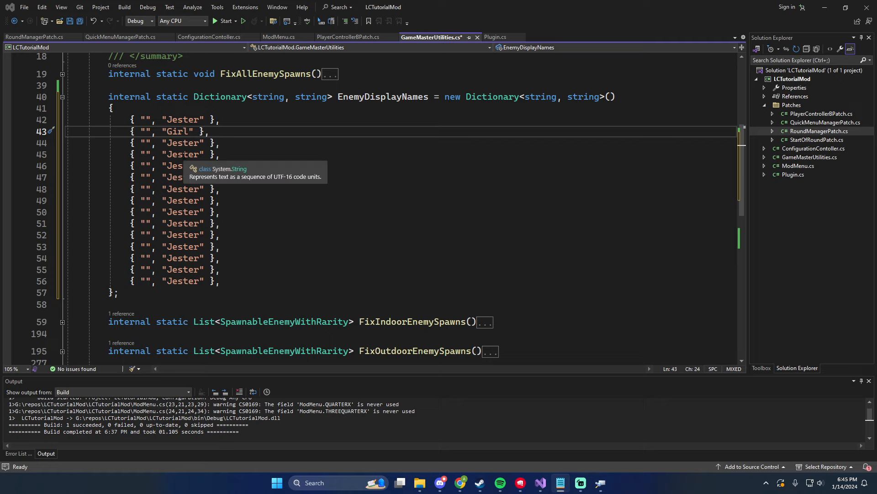
{"action": "scroll", "scroll_direction": "down", "scroll_amount": 3}
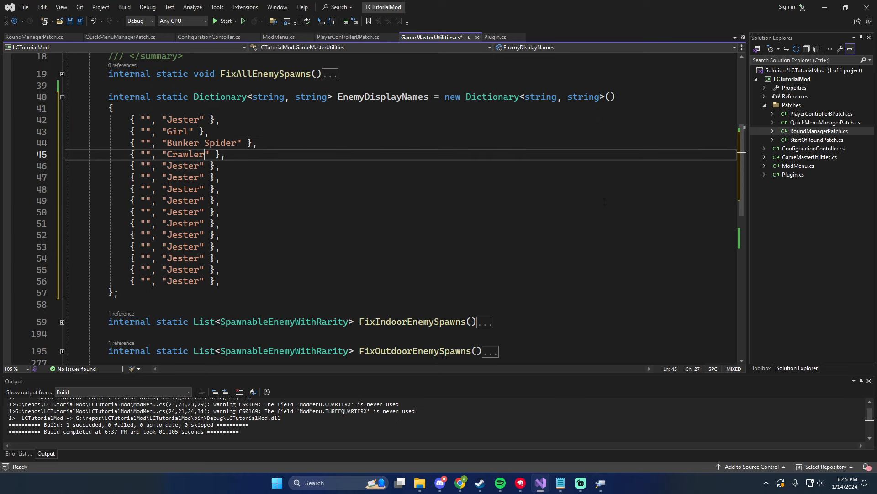
{"action": "double_click", "coordinate": [181, 166]}
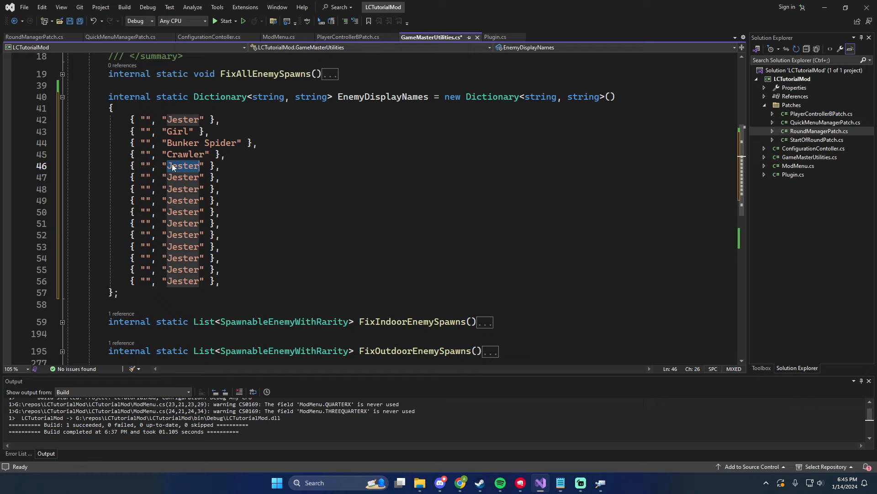
{"action": "type", "text": "Blob"}
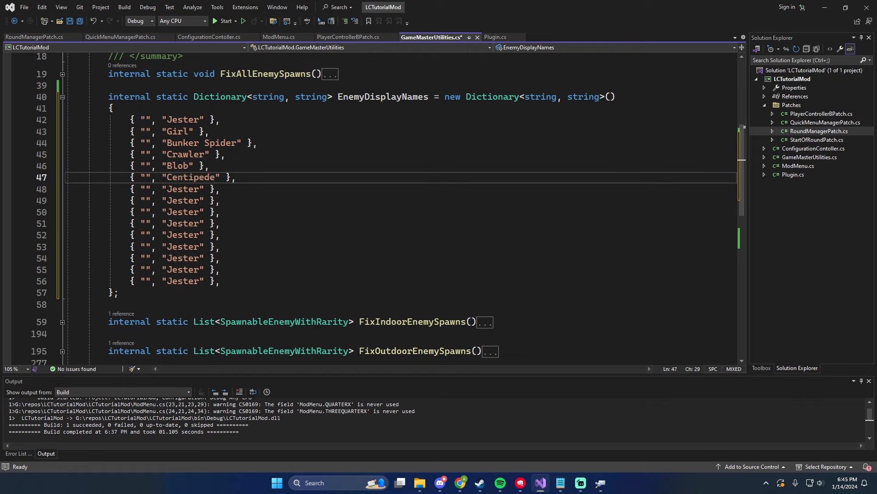
{"action": "type", "text": "Flowerman"}
{"action": "left_click", "coordinate": [431, 200]}
{"action": "type", "text": "Hoarding bug"}
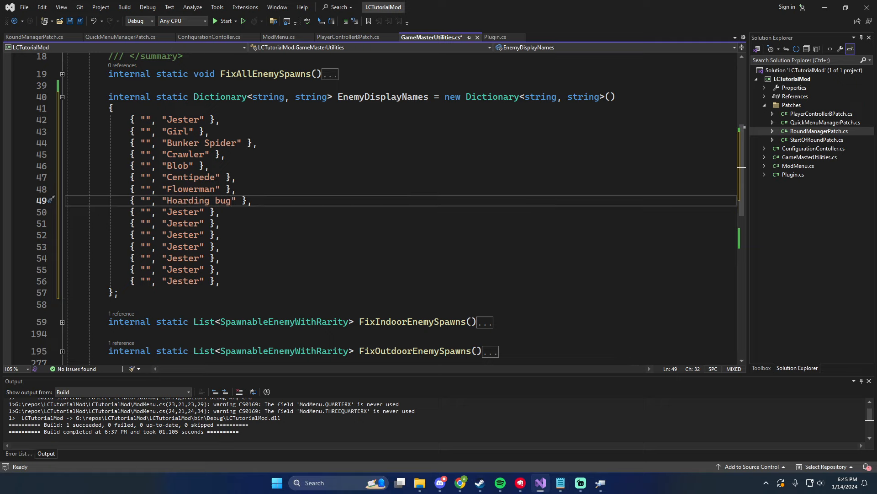
{"action": "type", "text": "Lasso"}
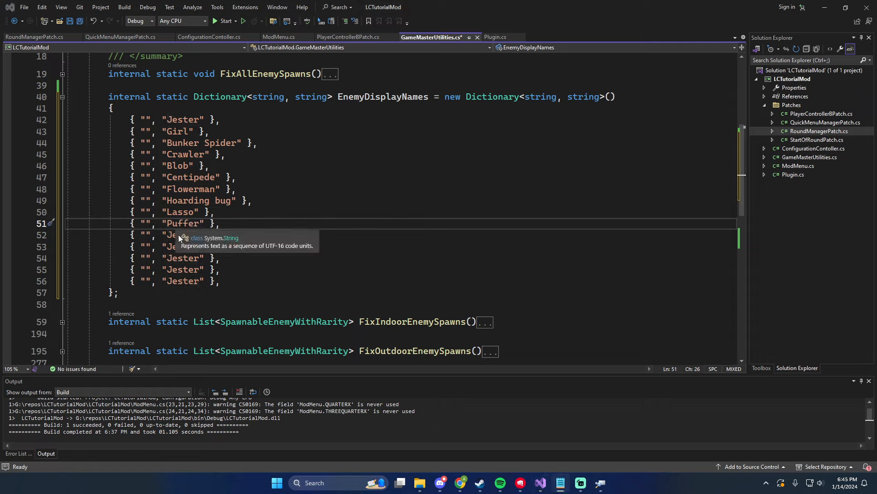
{"action": "type", "text": "Spring"}
{"action": "left_click", "coordinate": [175, 257]}
{"action": "type", "text": "Earth Leviathan"}
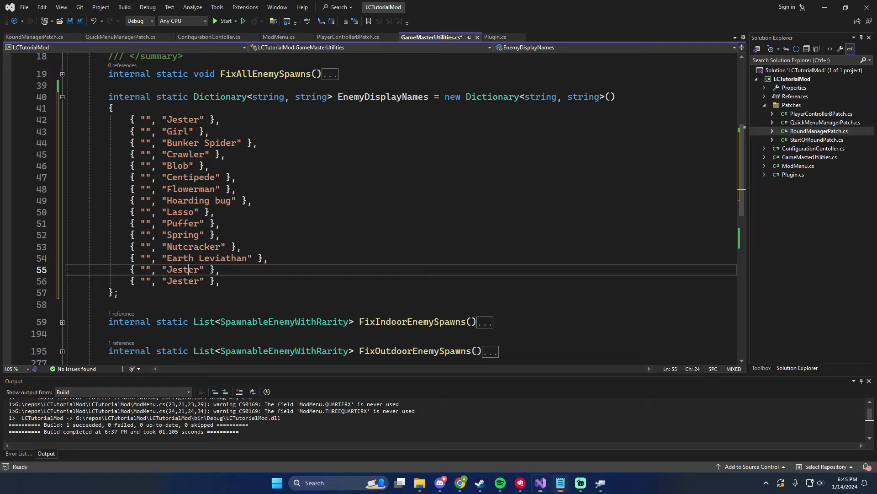
{"action": "type", "text": "MouthDog"}
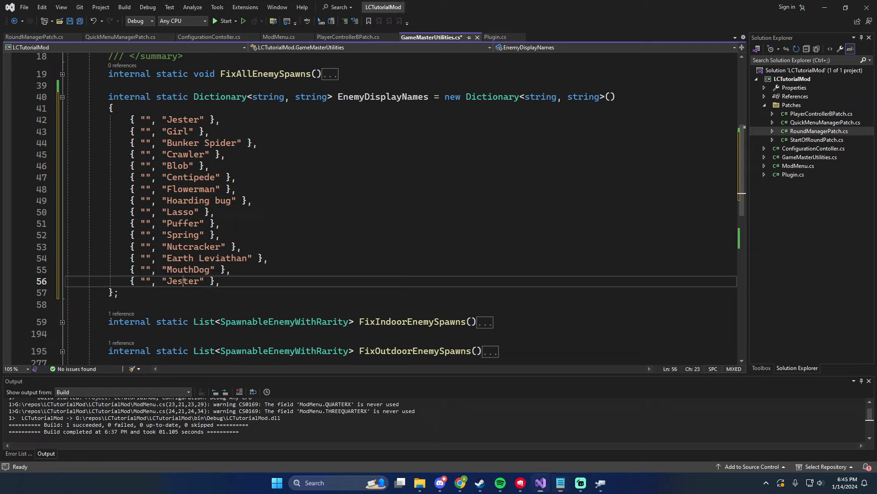
{"action": "type", "text": "Baboon hawk"}
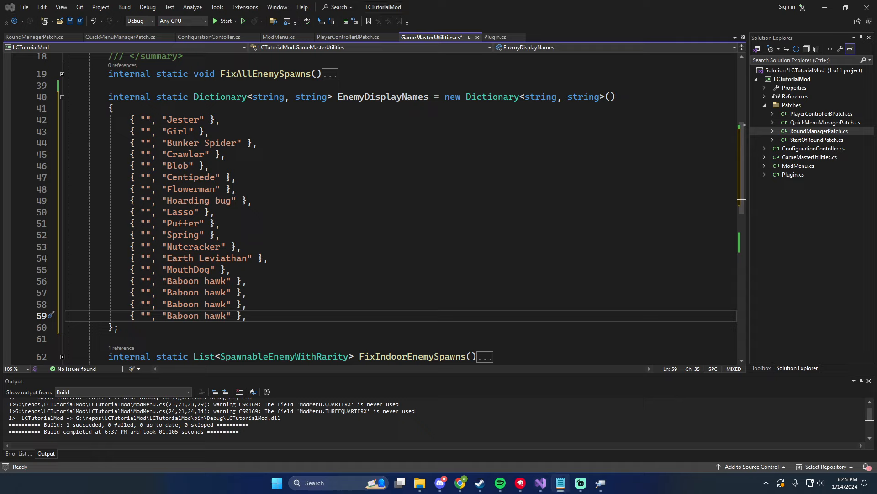
Replace the duplicate Baboon hawk values with Manticoil and ForestGiant and start the "Jack in the box" key
{"action": "double_click", "coordinate": [195, 304]}
{"action": "type", "text": "Docile Locust Bees"}
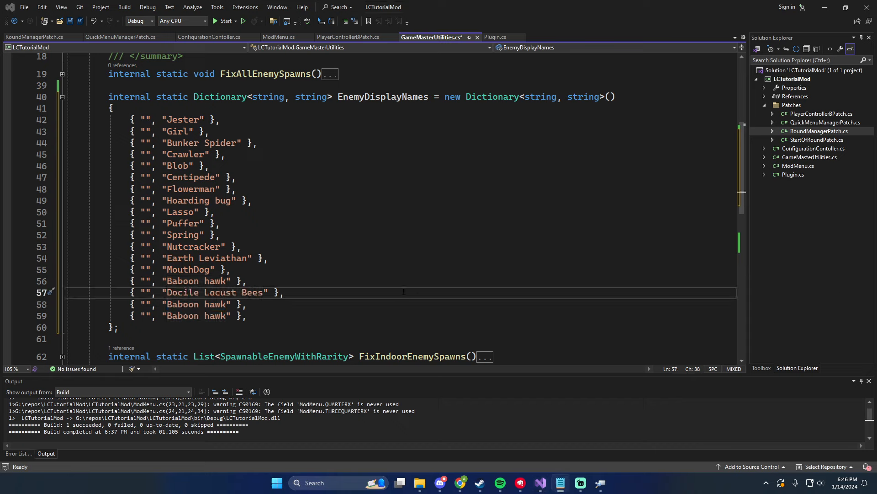
{"action": "double_click", "coordinate": [196, 305]}
{"action": "type", "text": "Manticoil"}
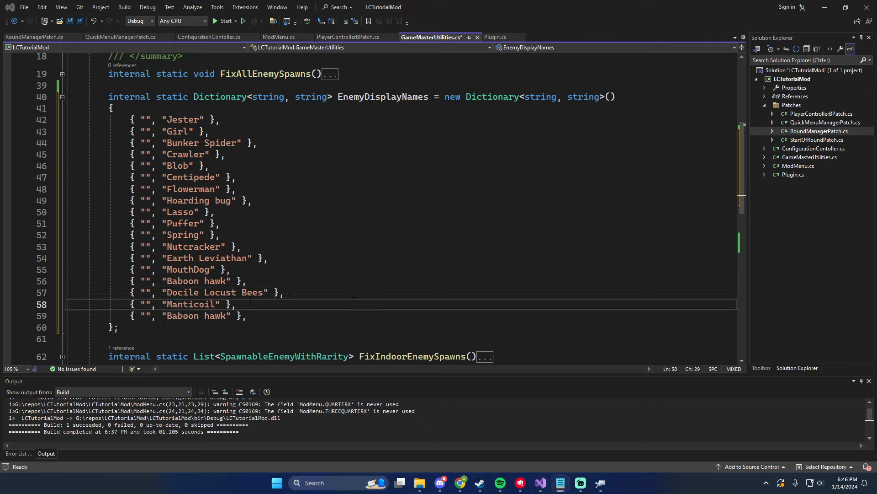
{"action": "double_click", "coordinate": [196, 316]}
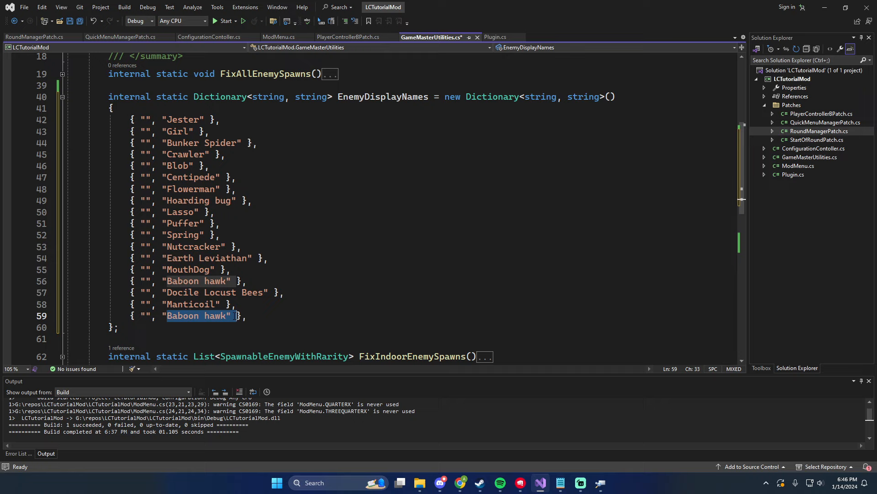
{"action": "type", "text": "ForestGiant"}
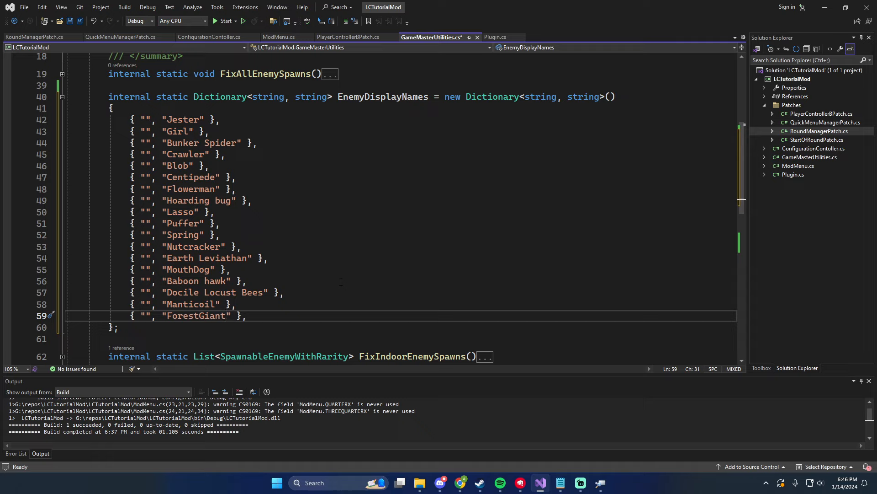
{"action": "type", "text": "Jack in the box"}
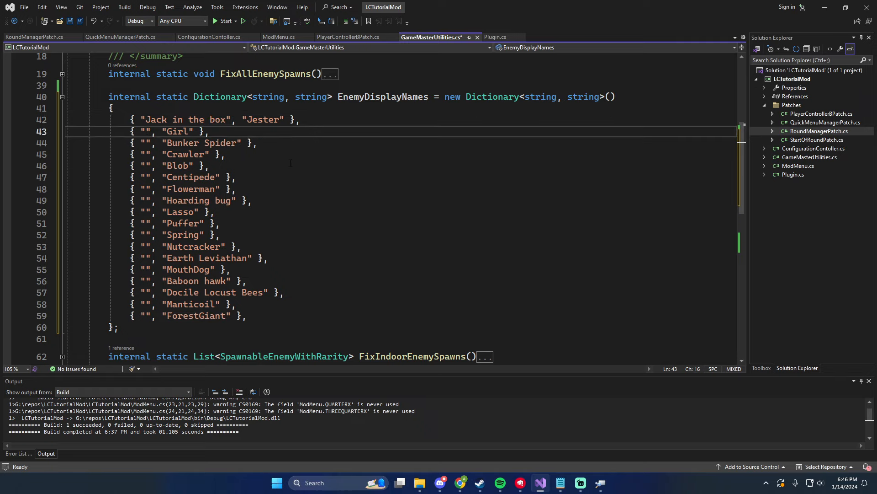
Add alias keys Demon, Ghost, Spider, Thumper, Goo, Hygrodere, Face hugger and Bracken to the first entries
{"action": "type", "text": "Demonb"}
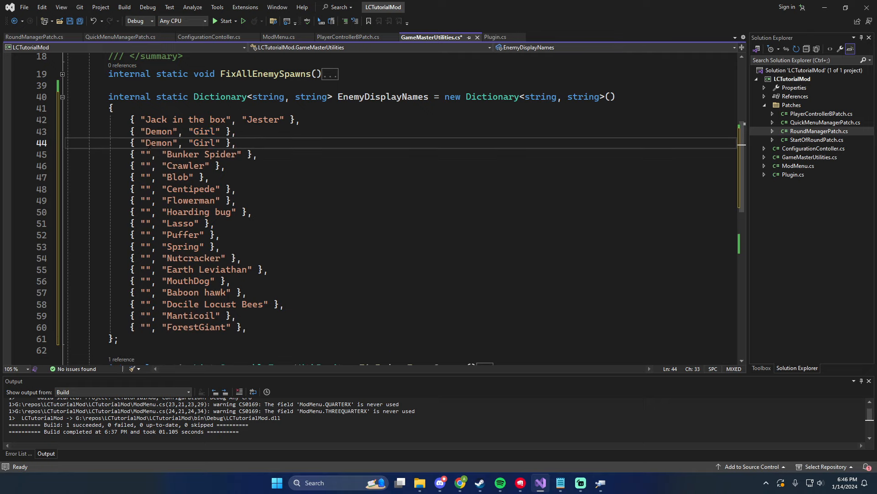
{"action": "type", "text": "Ghost"}
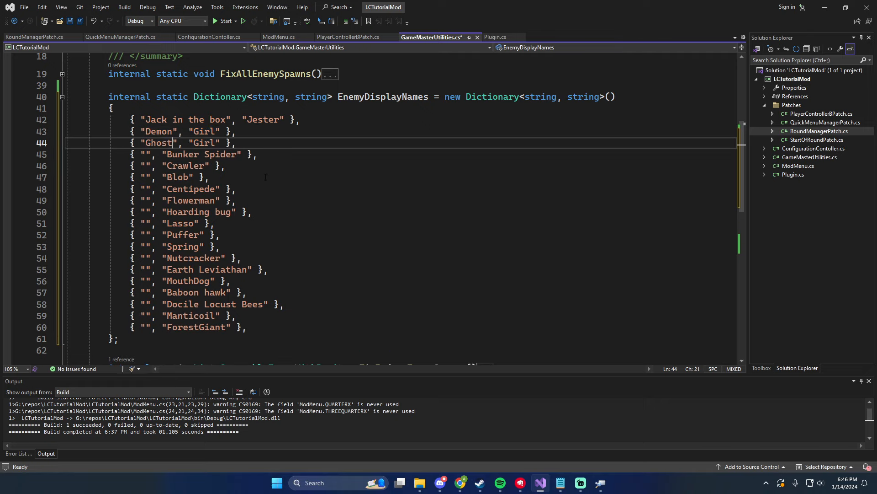
{"action": "mouse_move", "coordinate": [140, 154]}
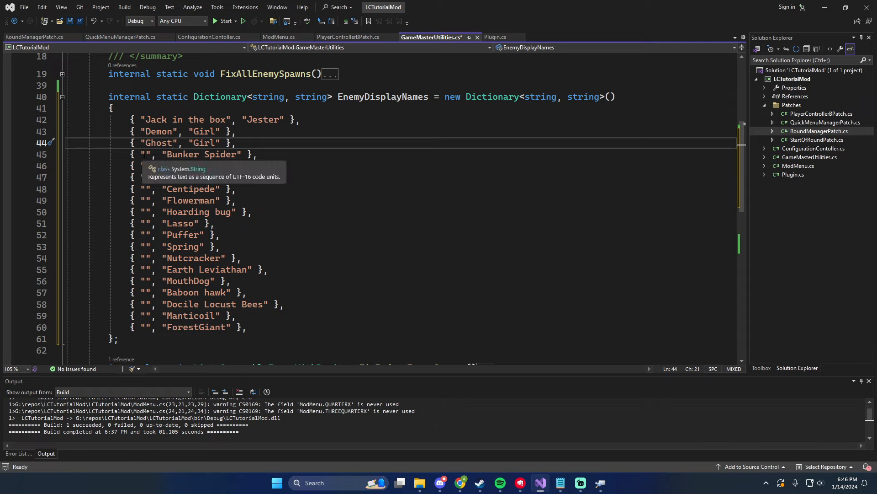
{"action": "type", "text": "Spider"}
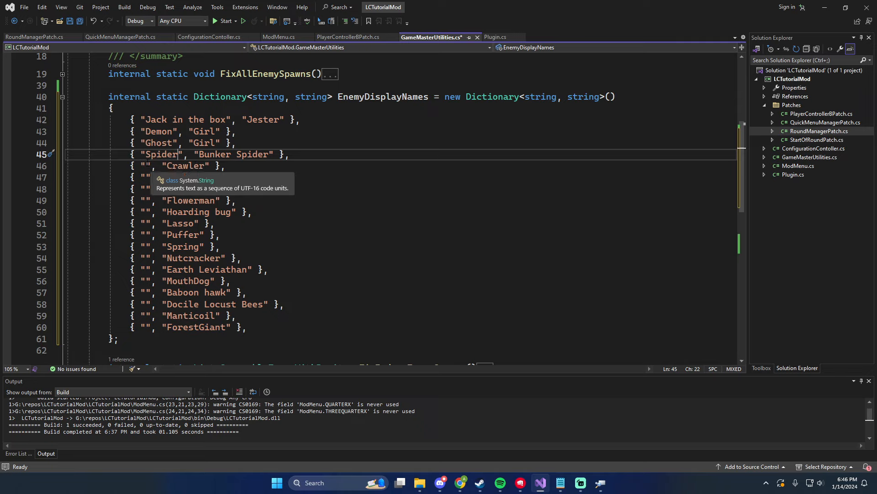
{"action": "type", "text": "THump"}
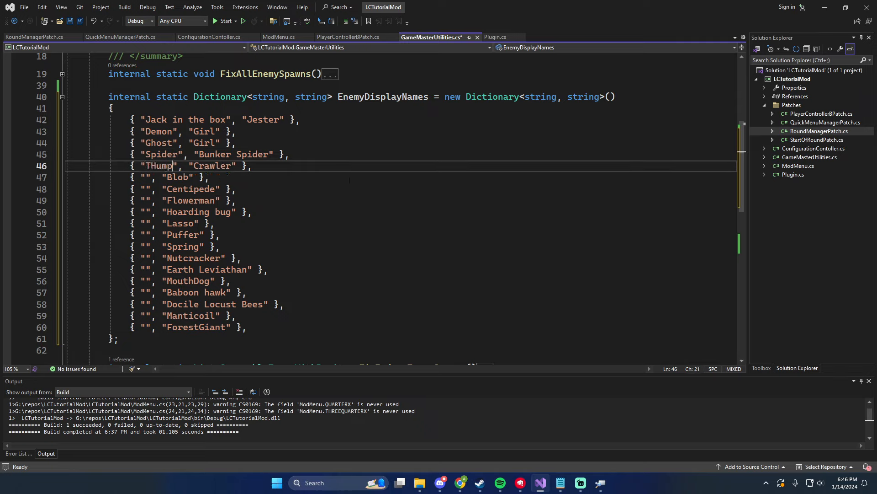
{"action": "key", "text": "BackSpace"}
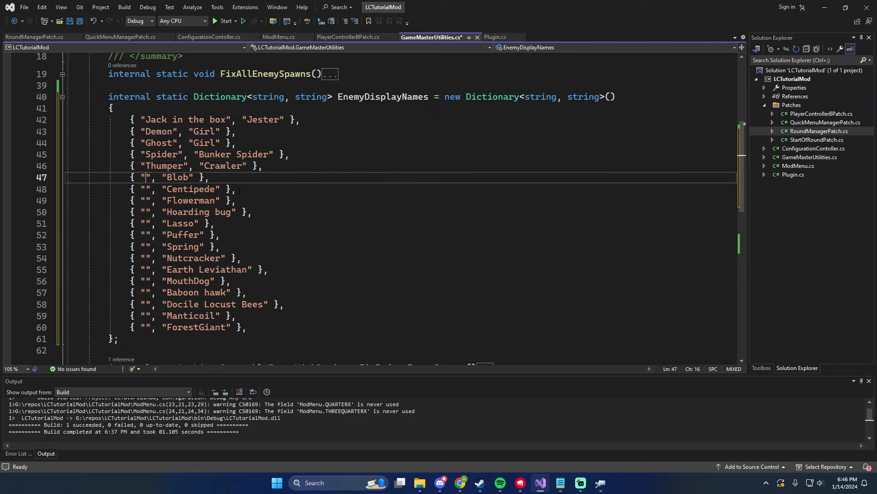
{"action": "type", "text": "Goo"}
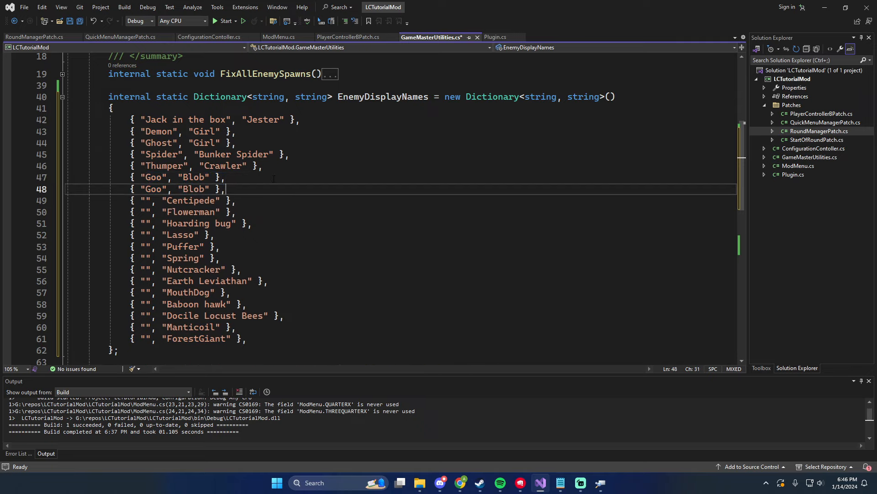
{"action": "double_click", "coordinate": [154, 189]}
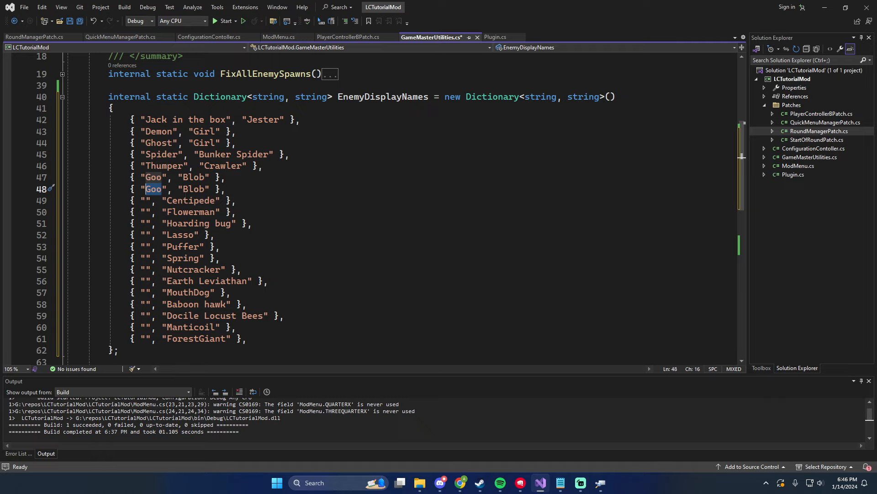
{"action": "type", "text": "Hyg"}
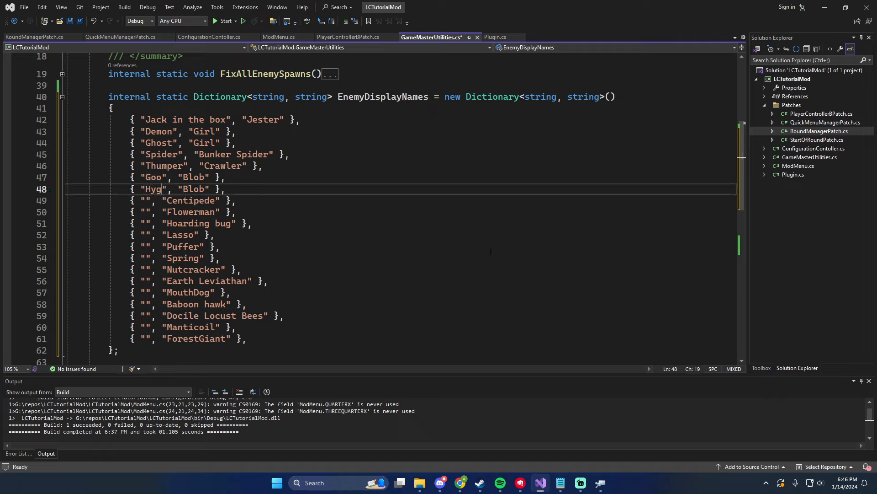
{"action": "type", "text": "rodere"}
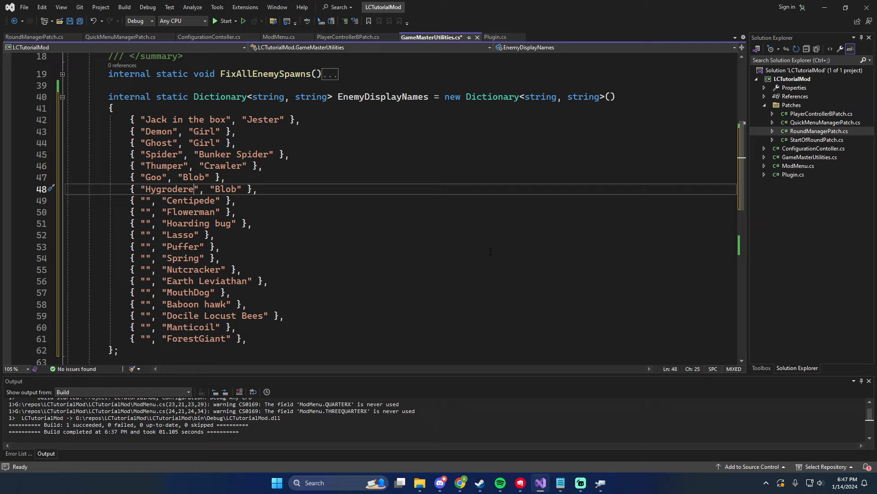
{"action": "double_click", "coordinate": [145, 200]}
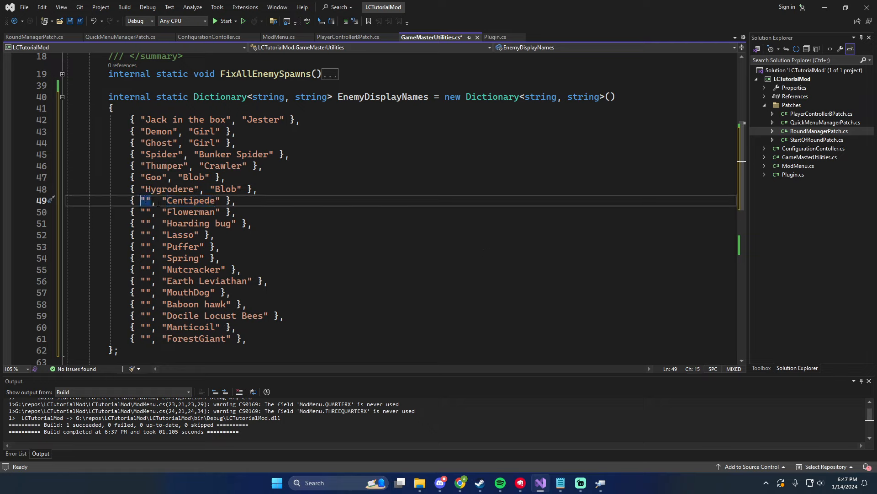
{"action": "type", "text": "Face hu"}
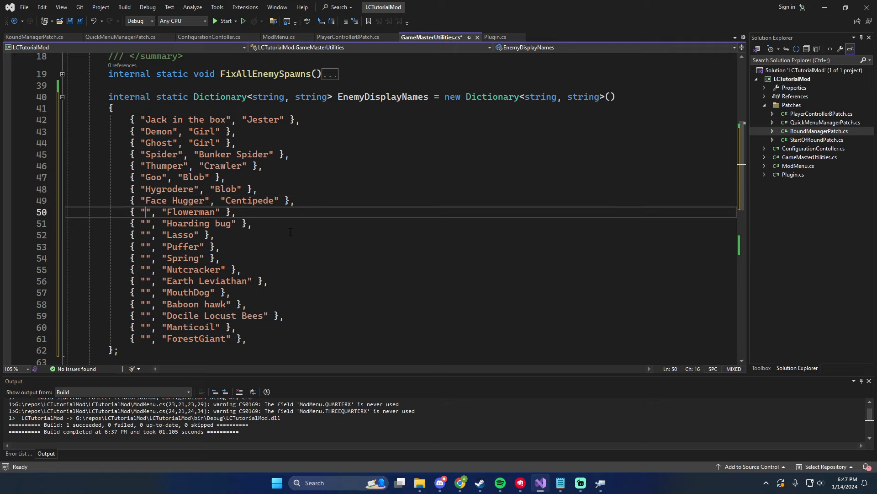
{"action": "type", "text": "Bracken"}
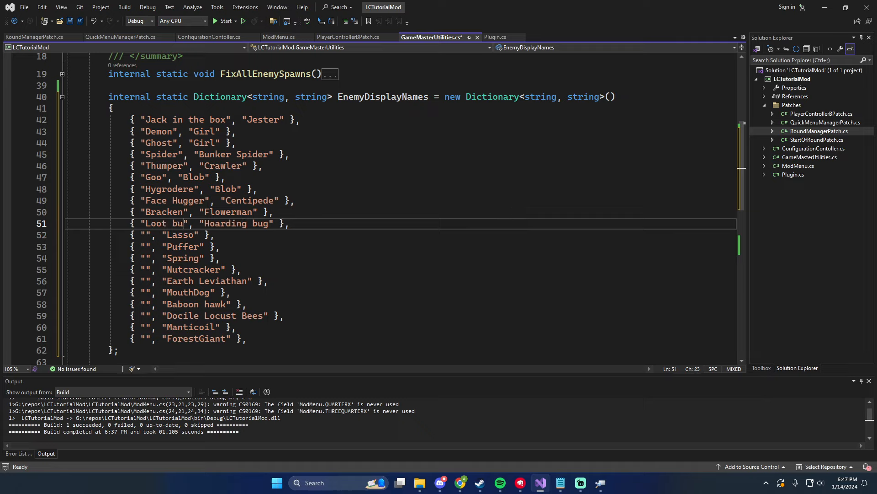
Remove the Lasso entry and add Spore Lizard and CoilHead aliases for the Spring entries
{"action": "type", "text": "g"}
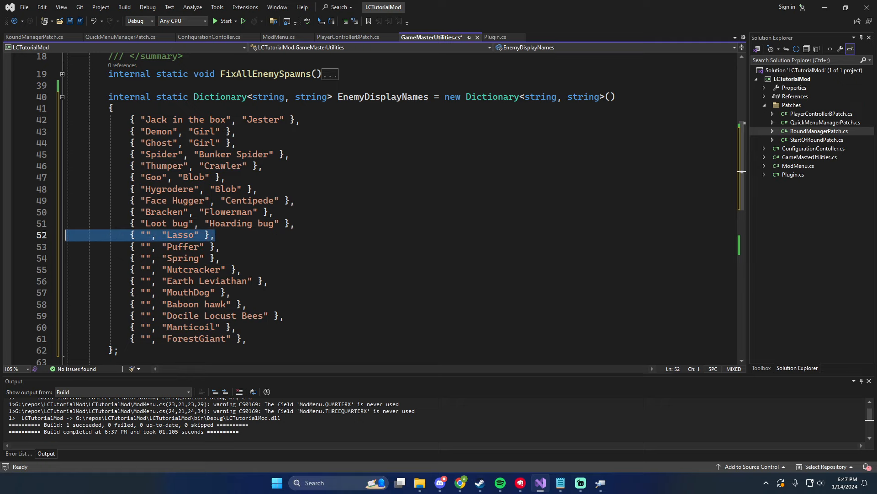
{"action": "key", "text": "Delete"}
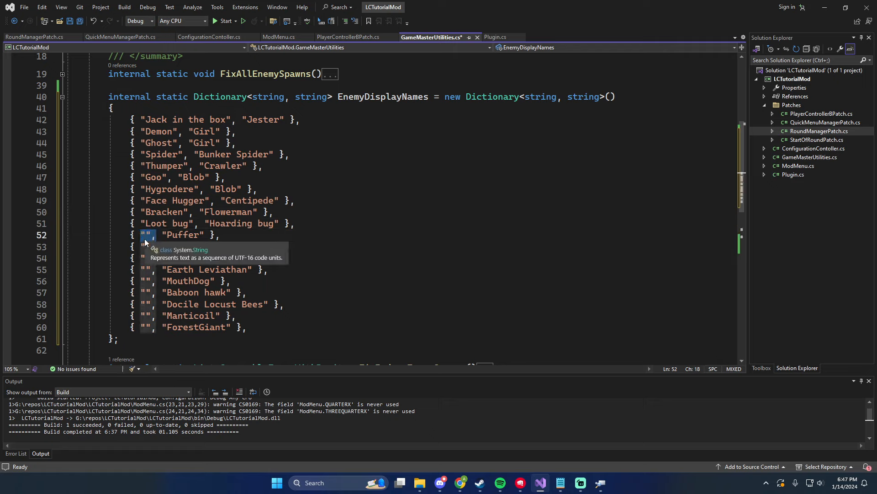
{"action": "type", "text": "Spr"}
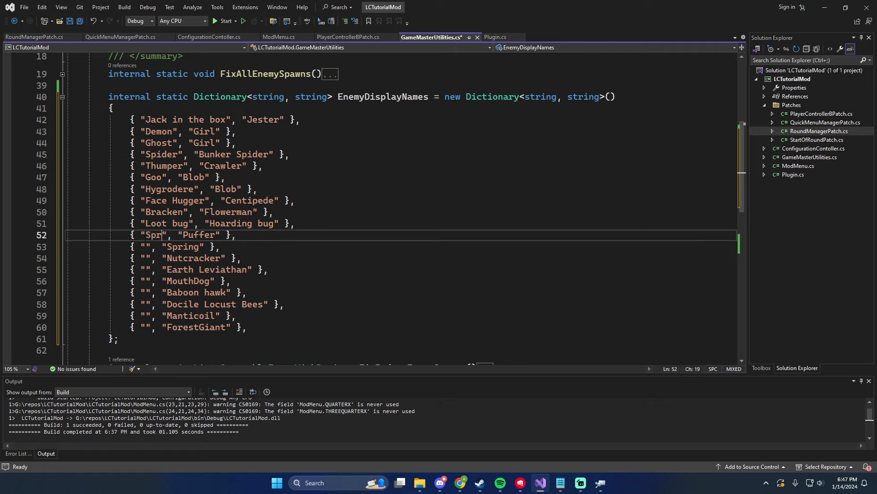
{"action": "type", "text": "ore Lizard"}
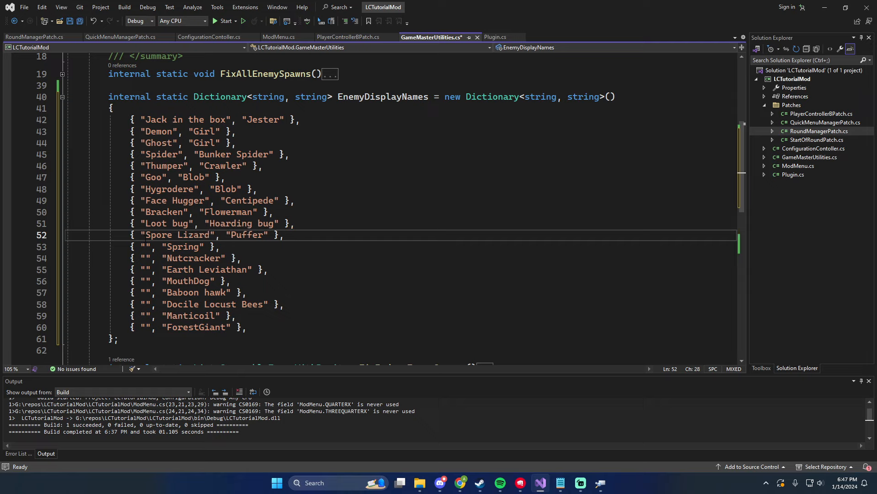
{"action": "left_click", "coordinate": [148, 247]}
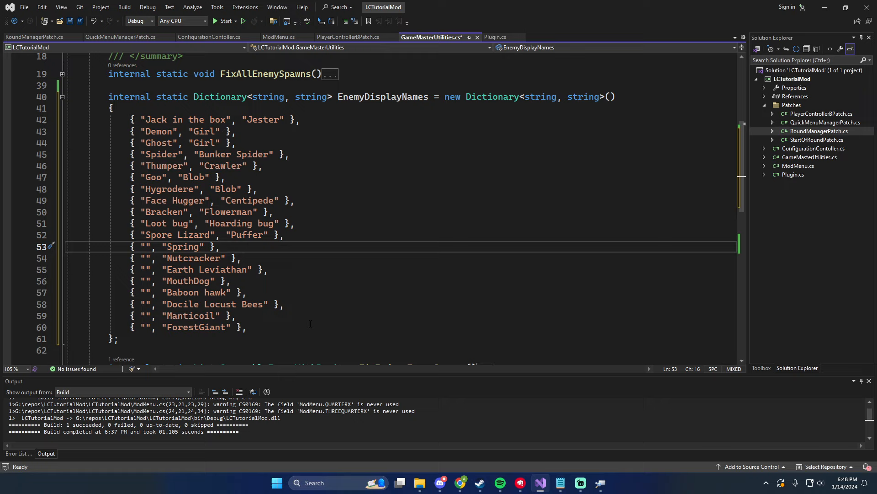
{"action": "type", "text": "CoildHead"}
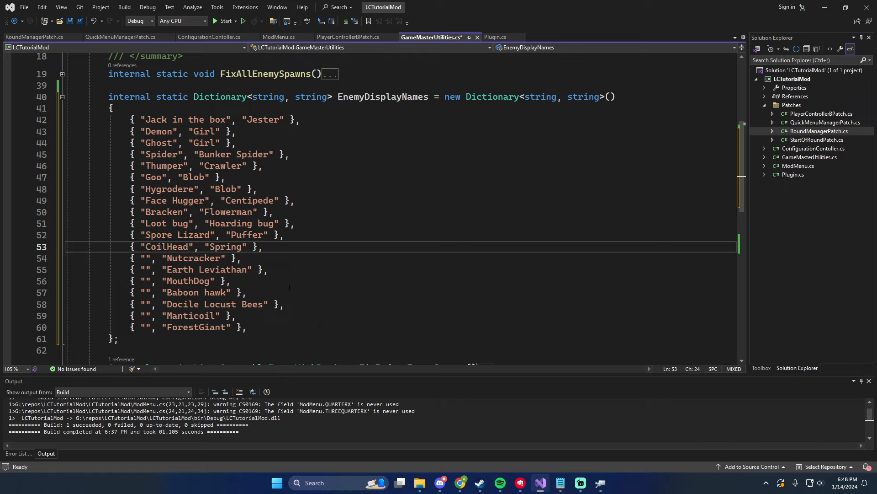
{"action": "left_click", "coordinate": [261, 247]}
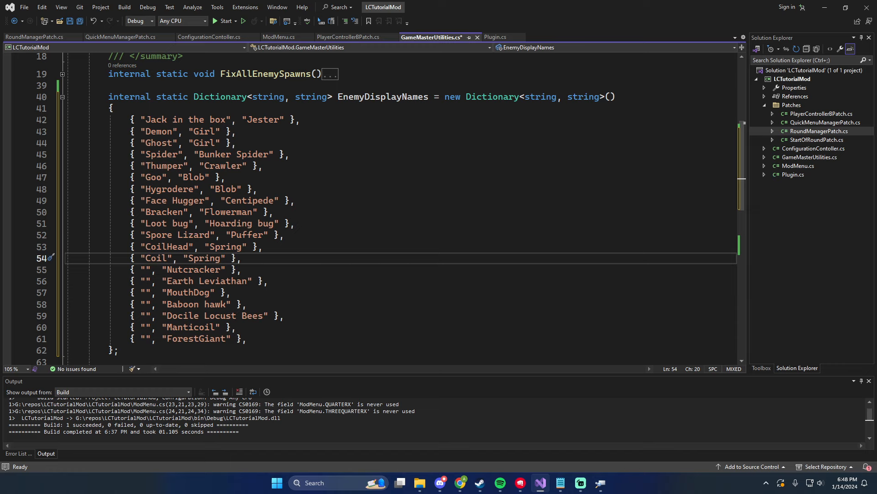
{"action": "scroll", "scroll_direction": "down", "scroll_amount": 3}
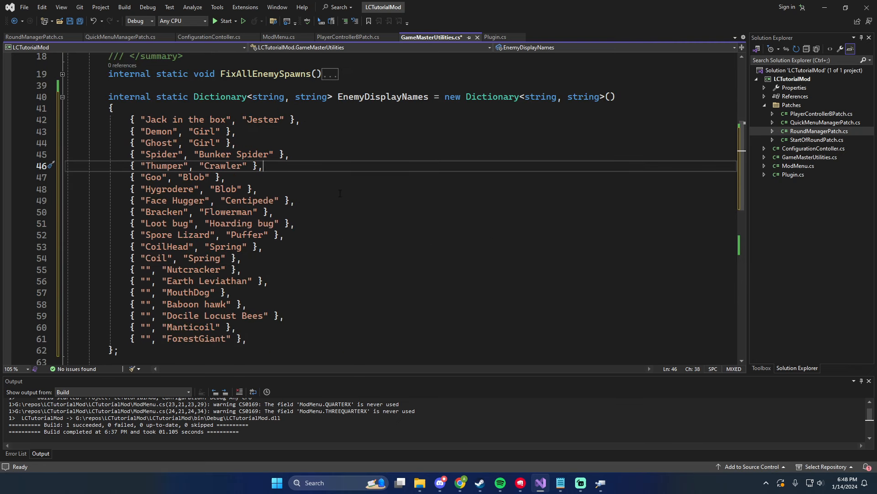
{"action": "mouse_move", "coordinate": [347, 182]}
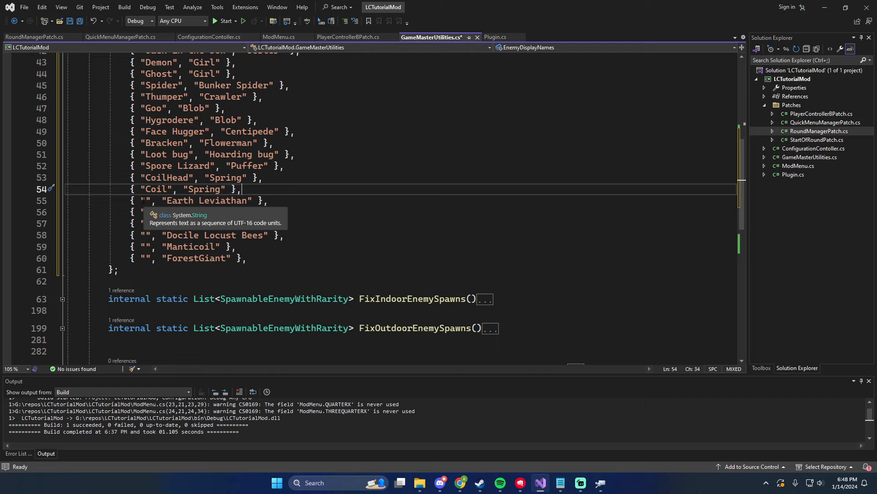
Add Worm, Bird and Forest Keeper aliases and delete the Docile Locust Bees and Manticoil entries
{"action": "type", "text": "Wo"}
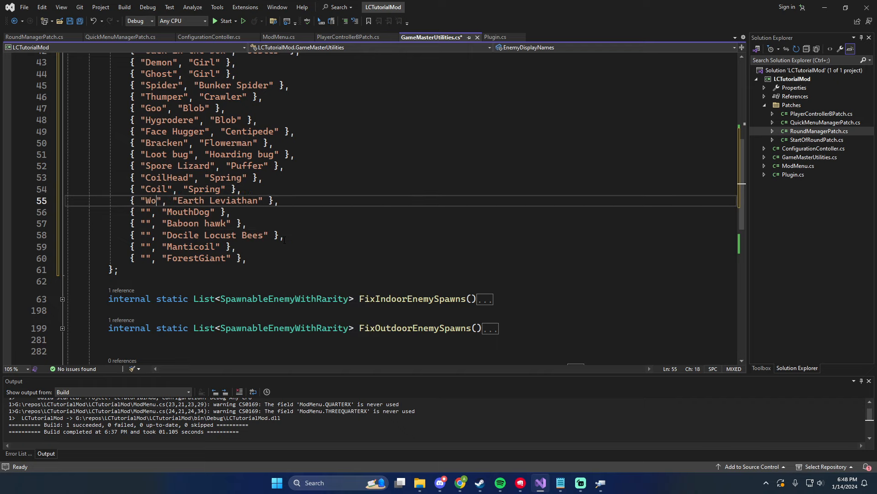
{"action": "type", "text": "rm"}
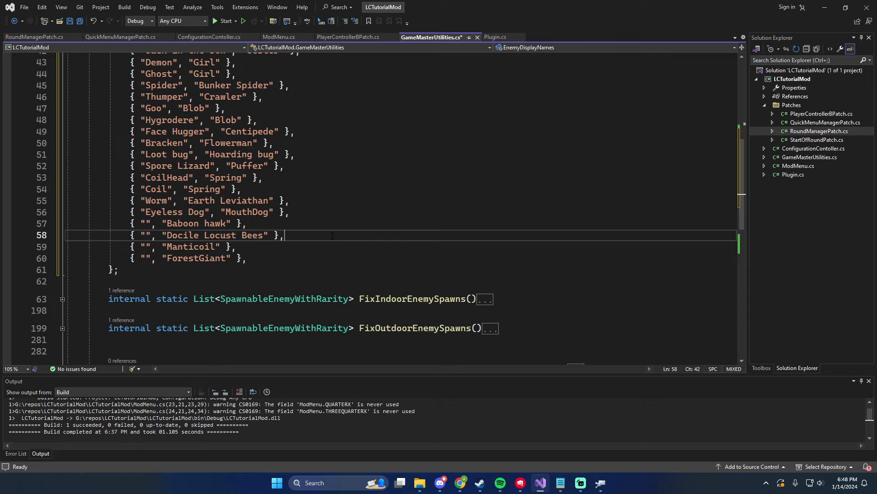
{"action": "left_click", "coordinate": [249, 223]}
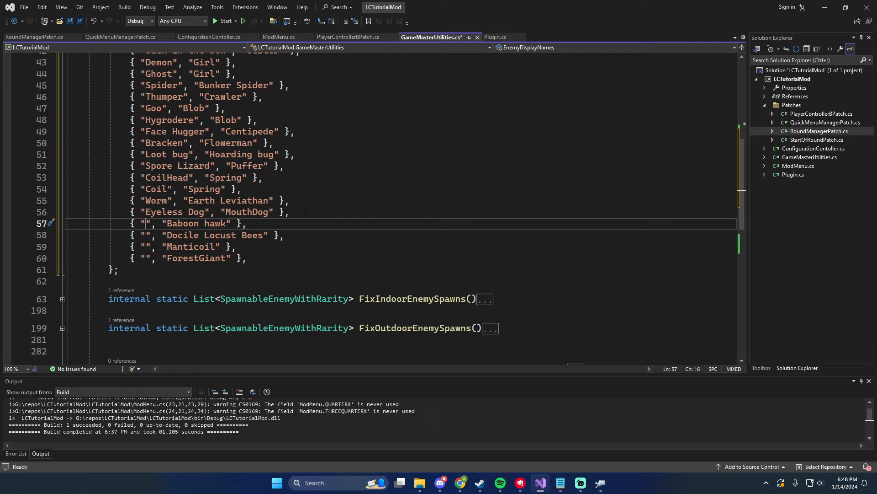
{"action": "type", "text": "Bird"}
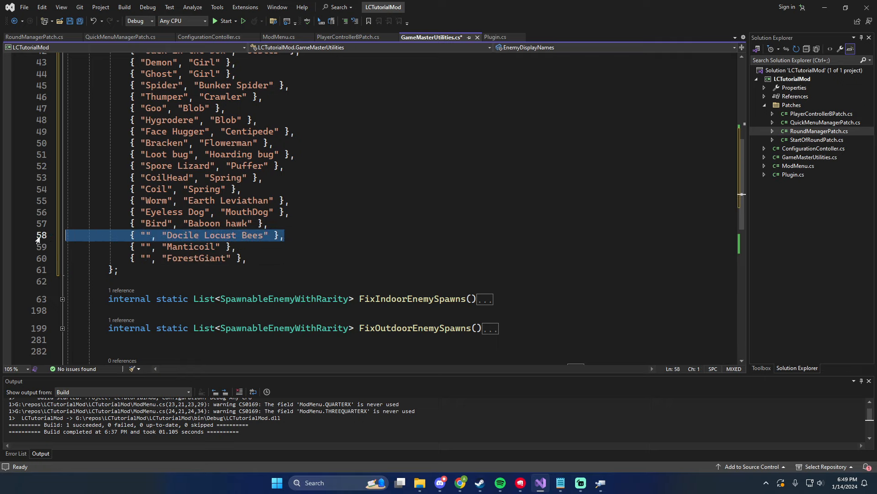
{"action": "key", "text": "Delete"}
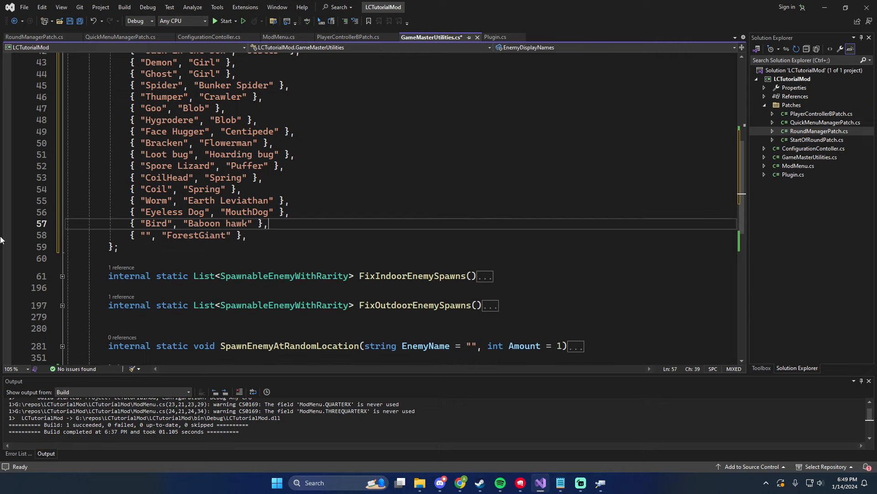
{"action": "type", "text": "F"}
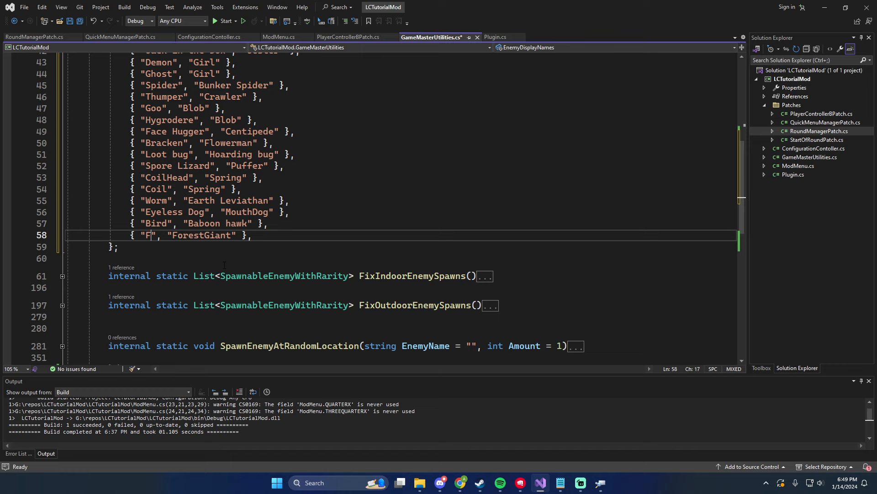
{"action": "type", "text": "orest Keeper"}
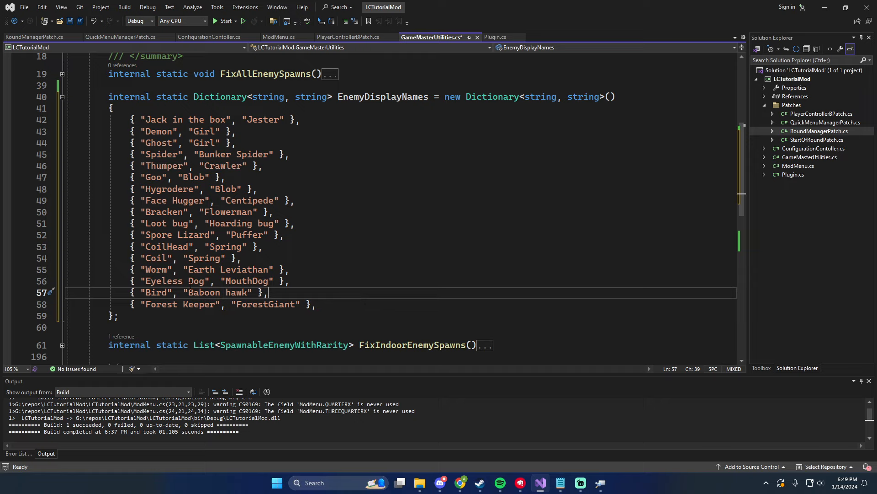
Save GameMasterUtilities.cs and rebuild the solution with the finished dictionary
{"action": "key", "text": "Ctrl+S"}
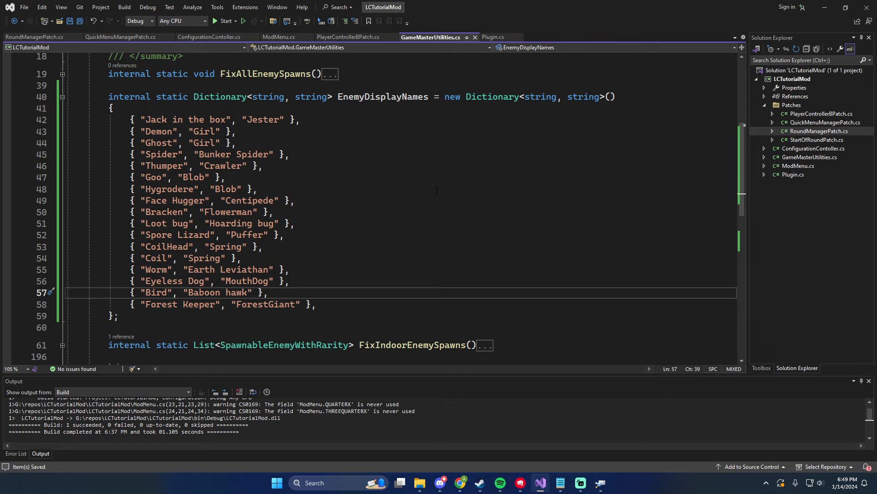
{"action": "double_click", "coordinate": [223, 165]}
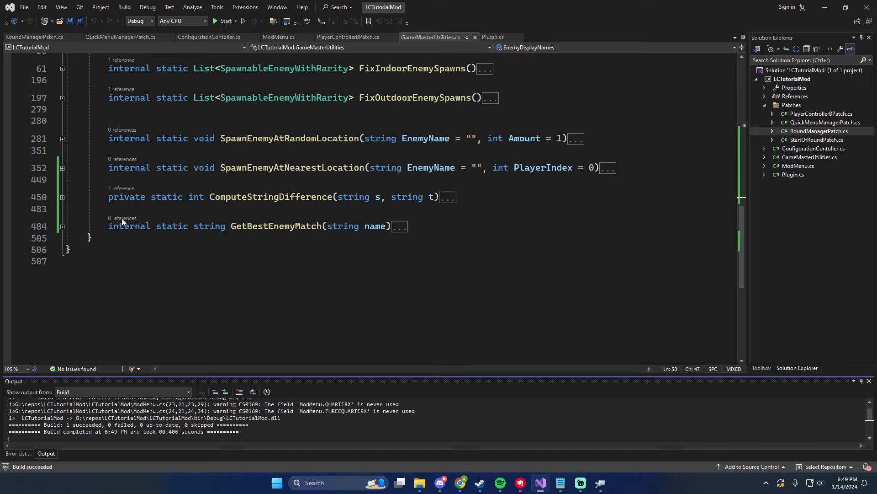
Expand GetBestEnemyMatch and make room for a second foreach loop after the existing one
{"action": "left_click", "coordinate": [62, 198]}
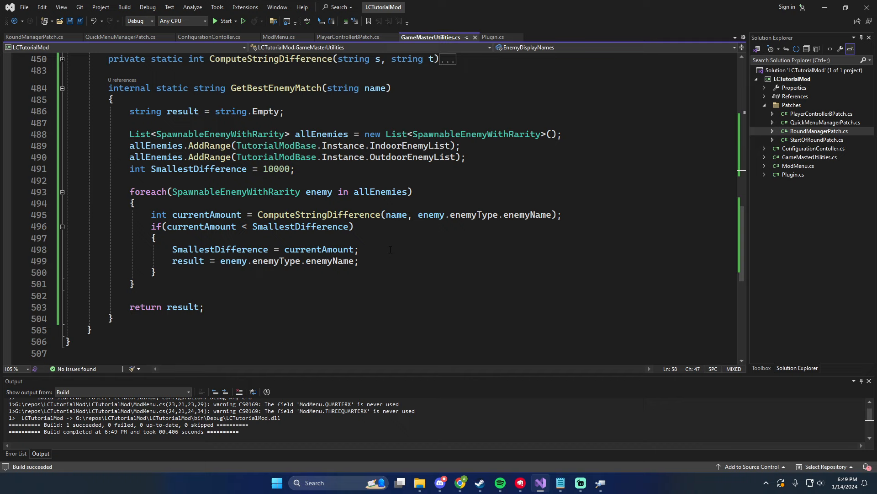
{"action": "left_click_drag", "start_coordinate": [129, 191], "coordinate": [171, 214]}
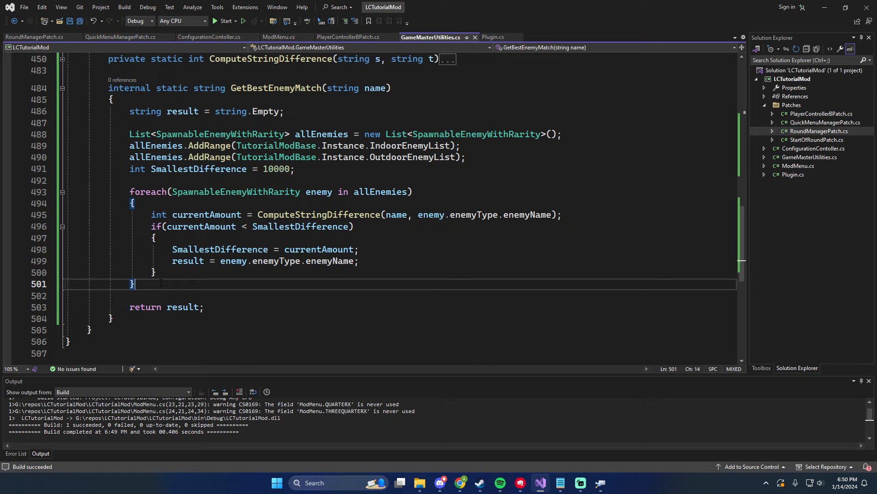
{"action": "key", "text": "Enter"}
{"action": "type", "text": "foreach("}
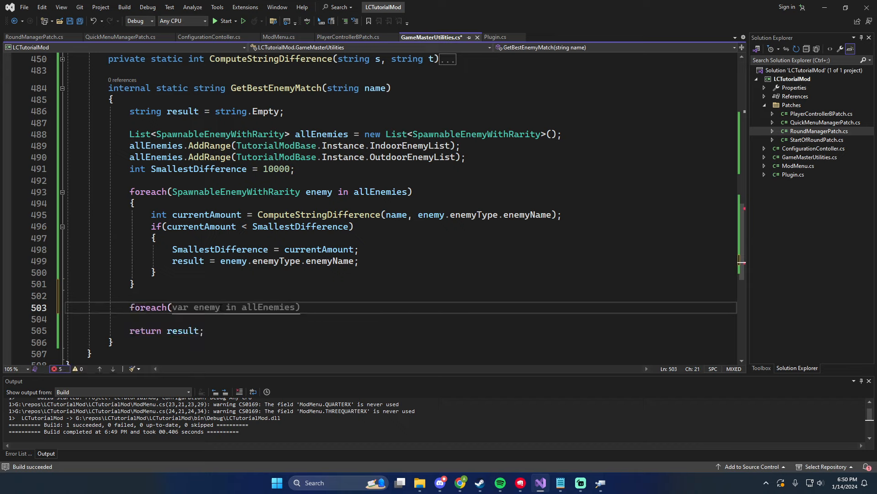
Write foreach (KeyValuePair<string, string> pair in EnemyDisplayNames) as the second loop header
{"action": "type", "text": "KeyValue"}
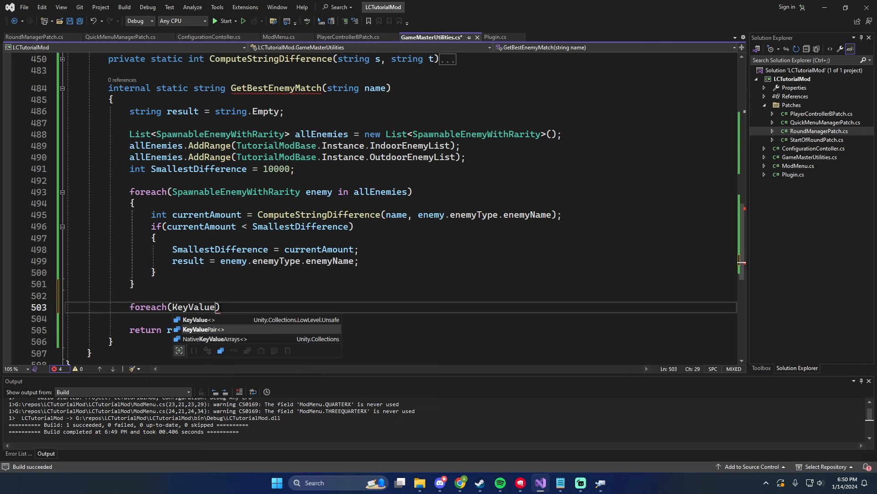
{"action": "type", "text": "Pair<string, string> pair in allEnemies"}
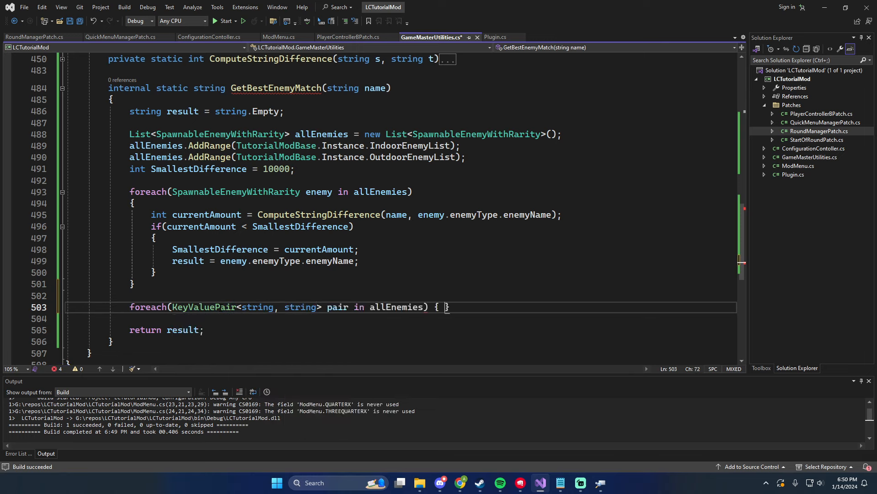
{"action": "type", "text": "result = result + pair.Key;"}
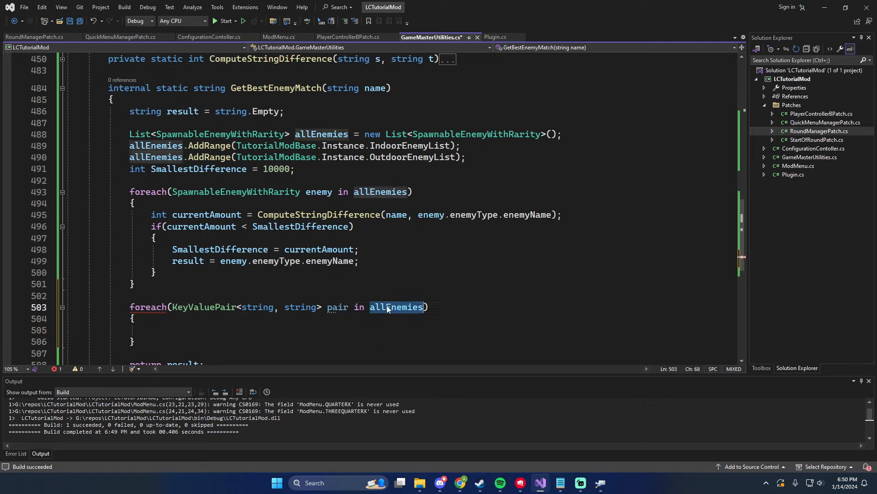
{"action": "type", "text": "EnemyDisplayNam"}
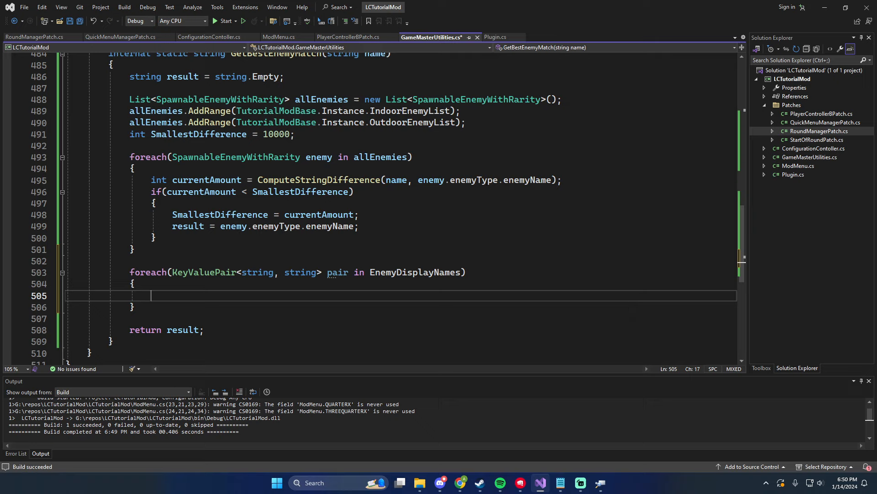
{"action": "double_click", "coordinate": [206, 179]}
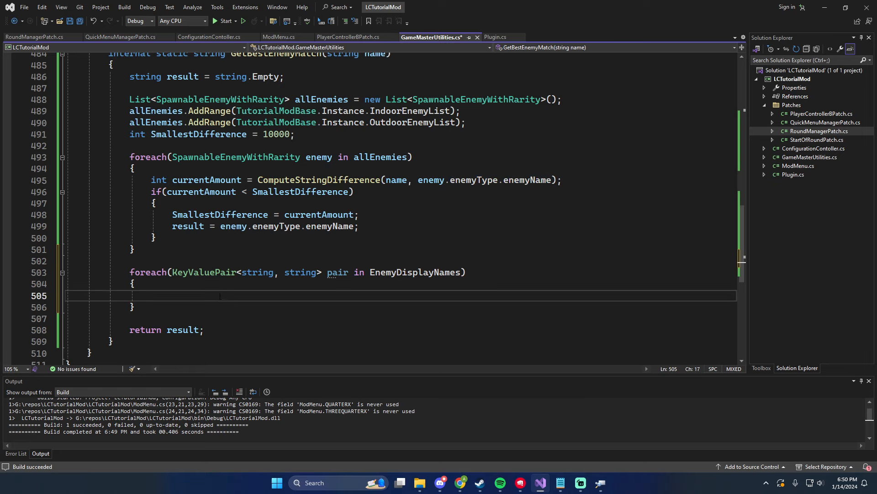
Inside the loop compute int currentAmount = ComputeStringDifference(name, pair.Key)
{"action": "type", "text": "int currentAmount = ComputeStringDifference(name, enemy.enemyType.enemyName);"}
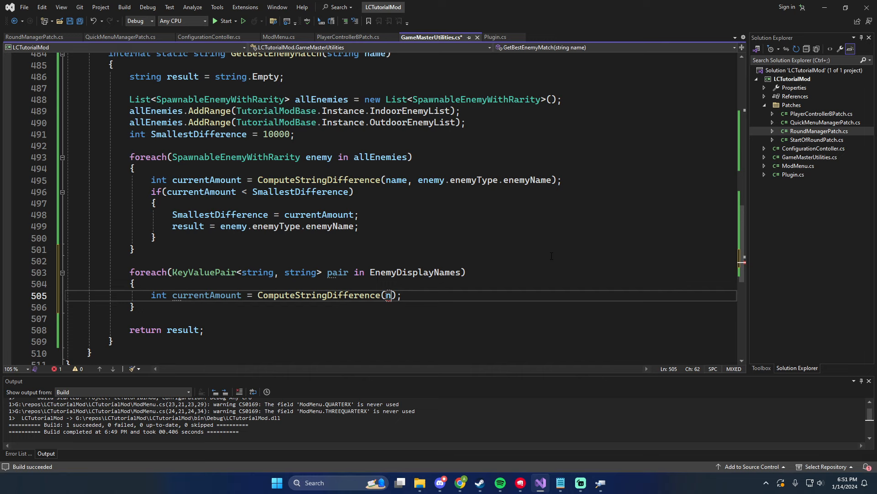
{"action": "type", "text": "name,"}
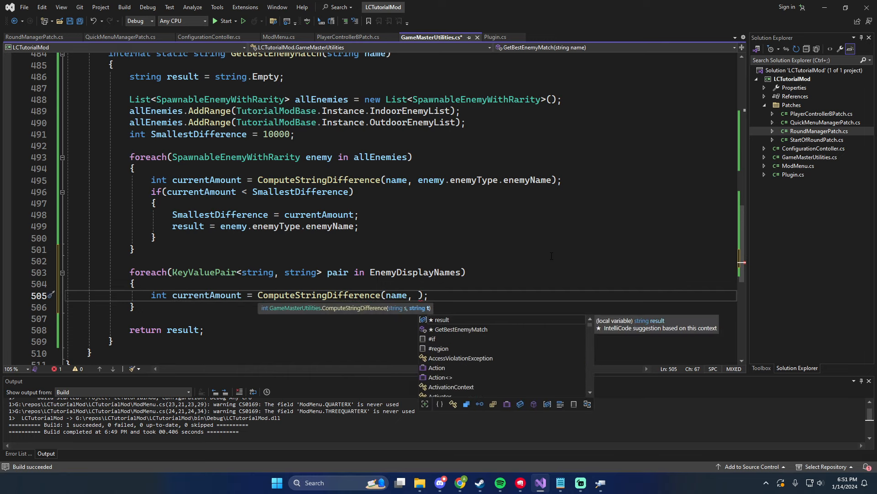
{"action": "type", "text": "pair"}
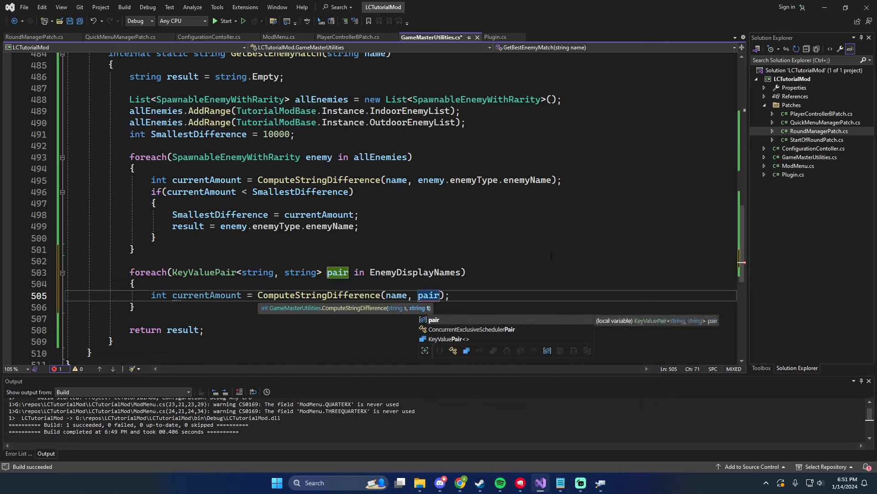
{"action": "type", "text": ".Key"}
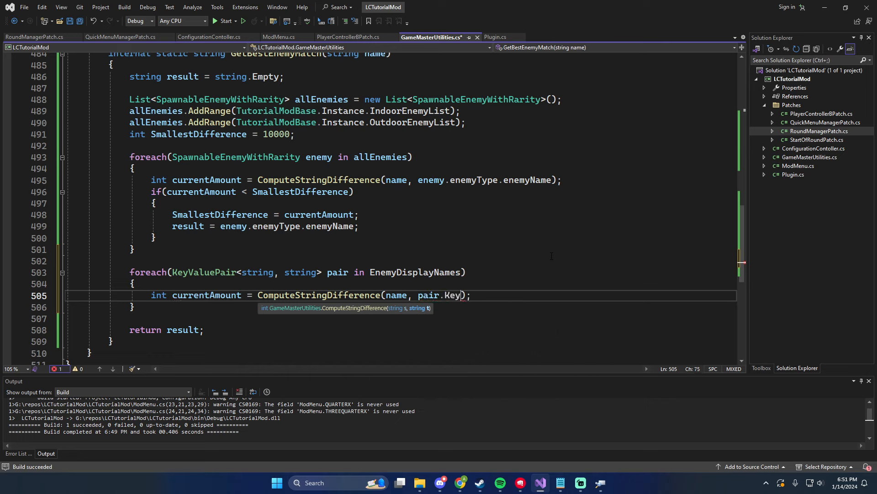
{"action": "double_click", "coordinate": [453, 294]}
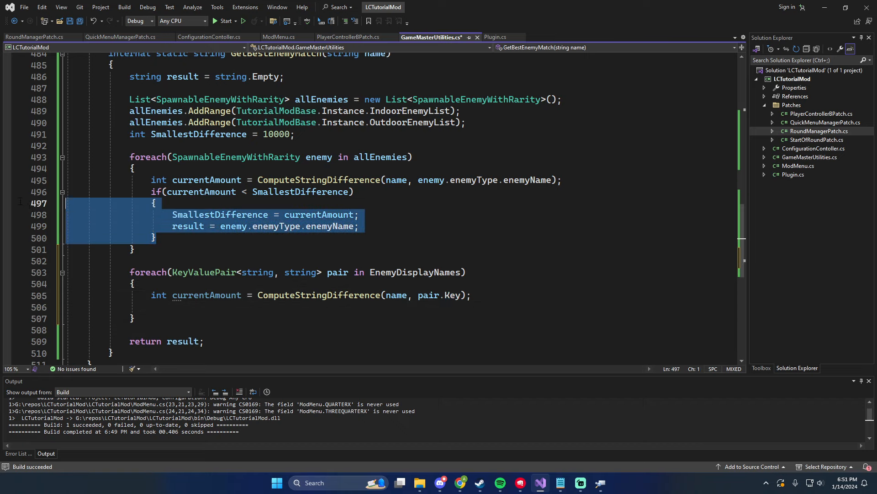
Paste the difference check and add a nested foreach over allEnemies inside it
{"action": "left_click", "coordinate": [433, 245]}
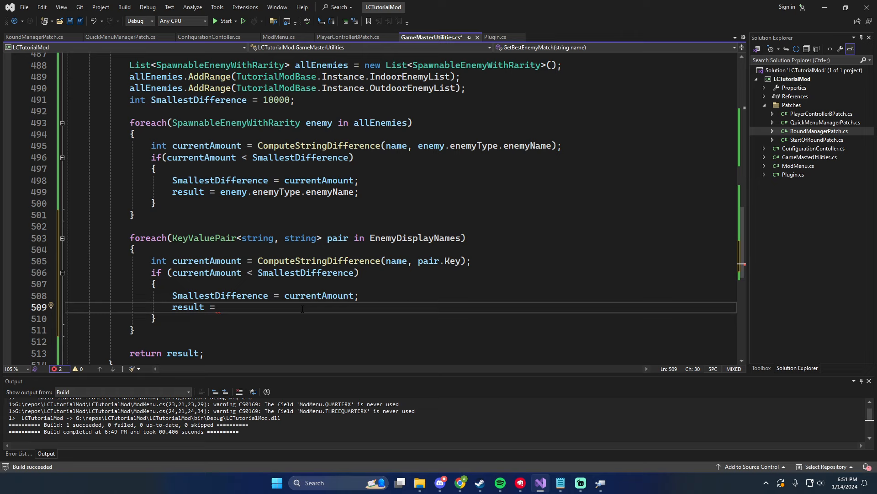
{"action": "type", "text": "all"}
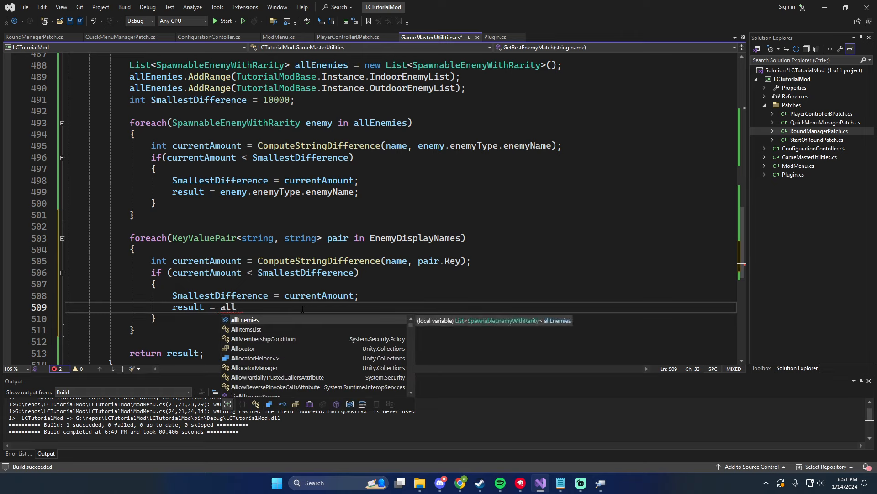
{"action": "type", "text": "Enemies.IndexOf"}
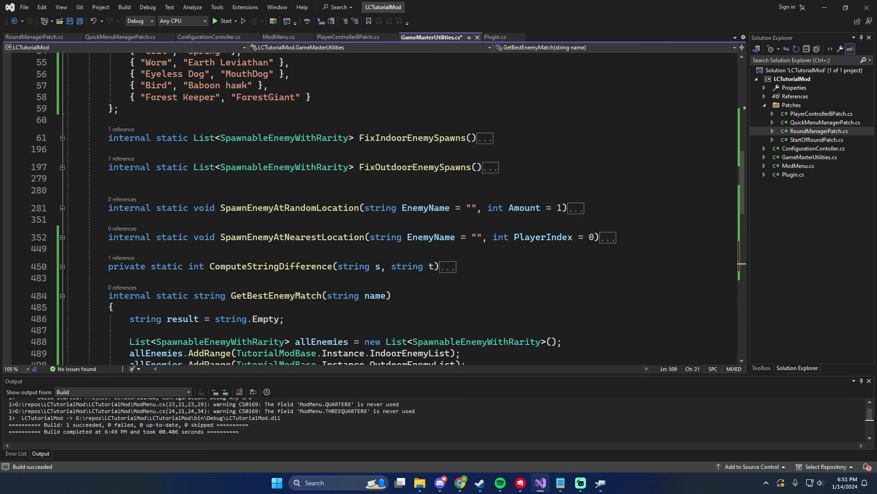
{"action": "scroll", "scroll_direction": "down", "scroll_amount": 3}
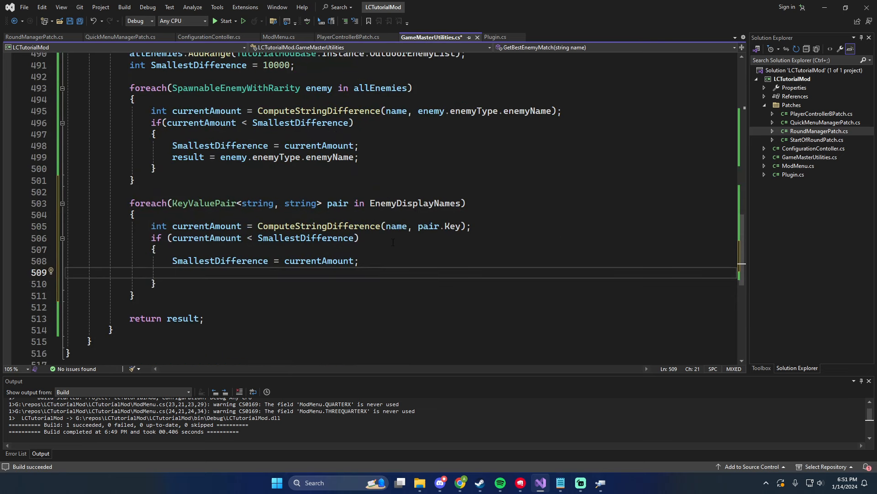
{"action": "type", "text": "foreach()"}
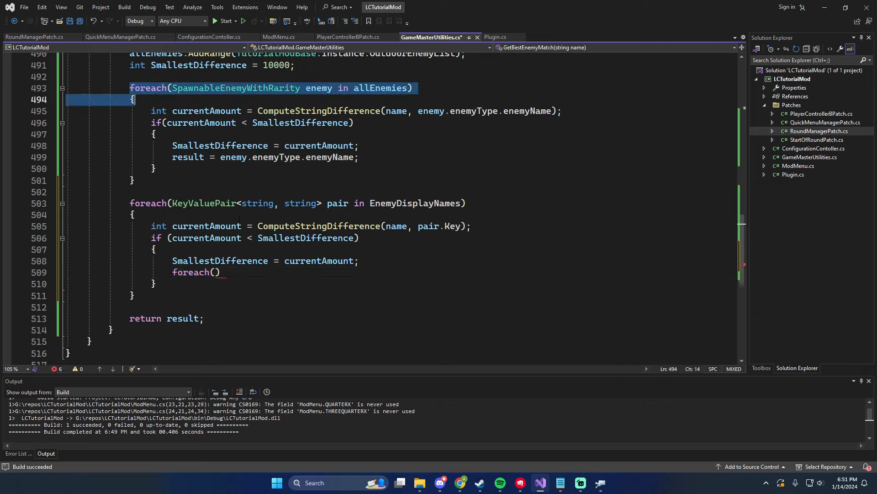
{"action": "type", "text": "SpawnableEnemyWithRarity enemy in allEnemies"}
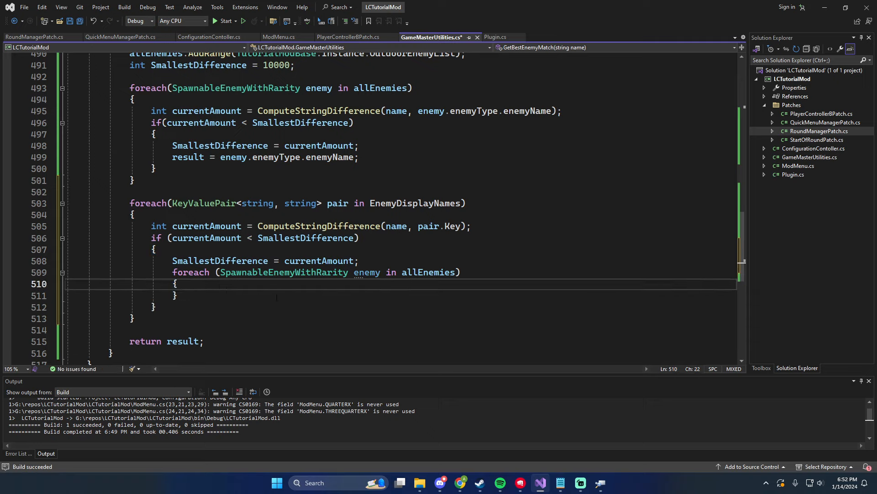
Add if(enemy.enemyType.enemyName == pair.Value) { } and begin assigning result inside it
{"action": "type", "text": "if()"}
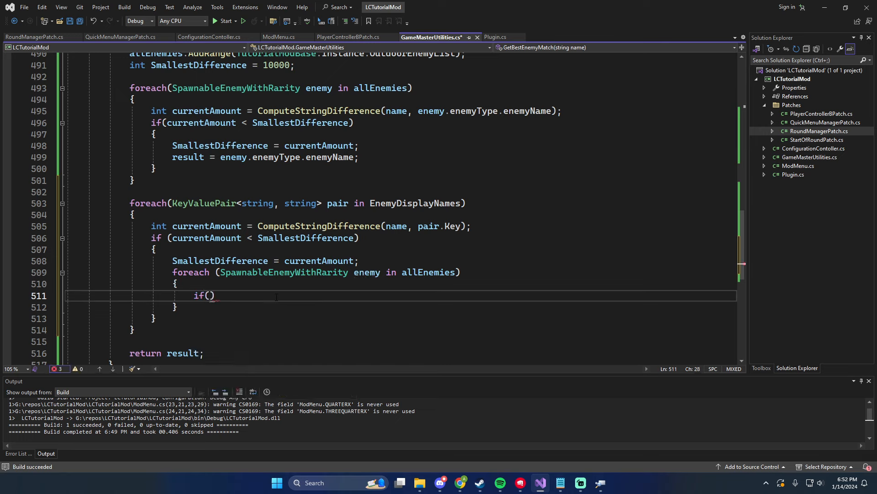
{"action": "type", "text": "enemy."}
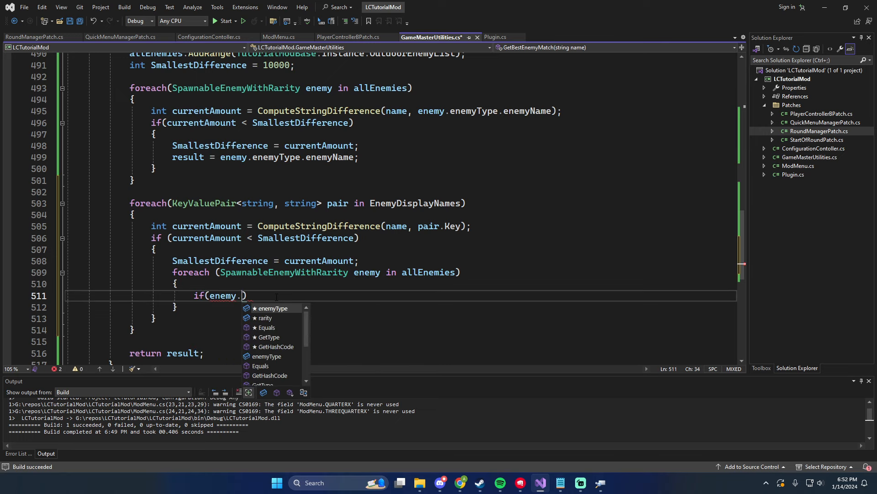
{"action": "type", "text": "enemyType.enemyName == pair.Value) { }"}
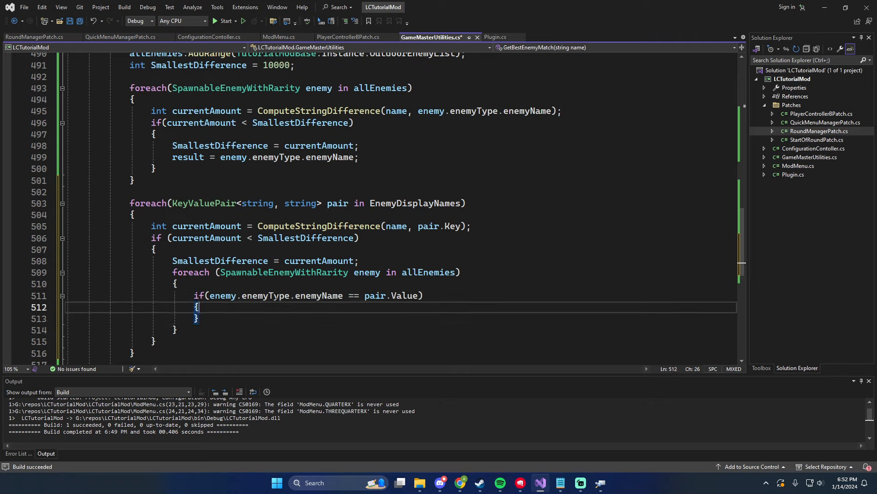
{"action": "type", "text": "result ="}
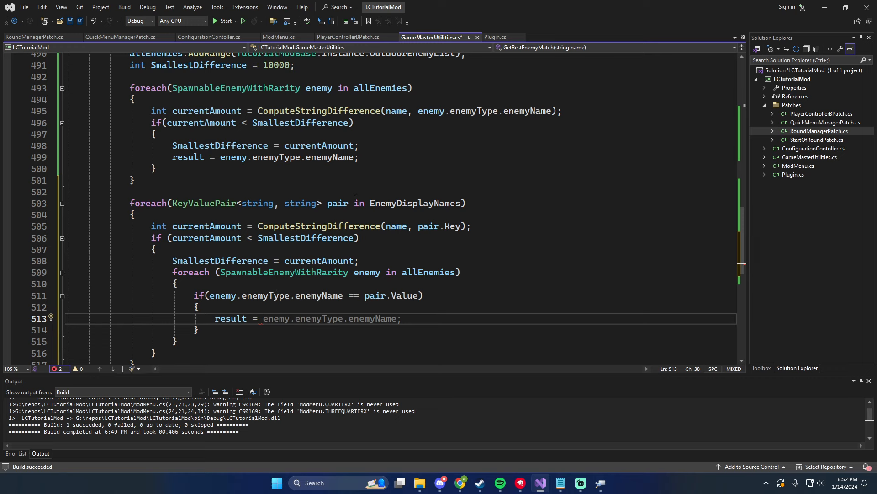
{"action": "scroll", "scroll_direction": "down", "scroll_amount": 3}
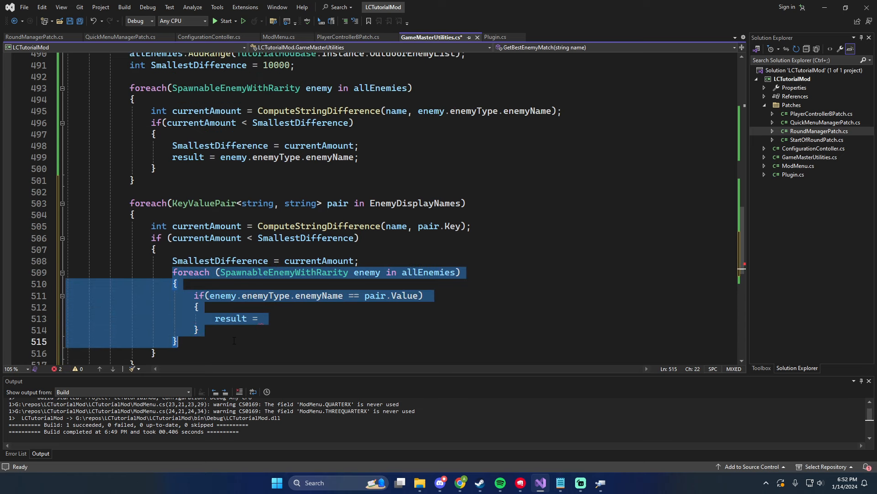
Simplify the alias match to result = pair.Value; and save GameMasterUtilities.cs
{"action": "type", "text": "p"}
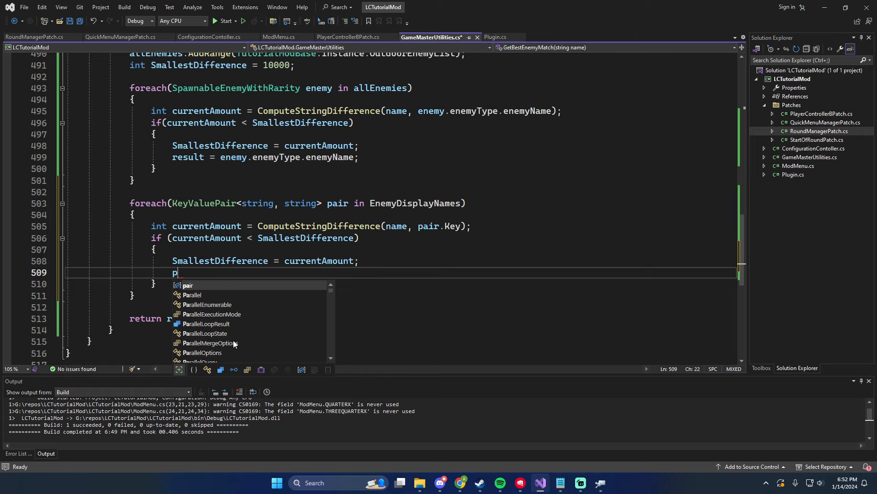
{"action": "type", "text": "esul"}
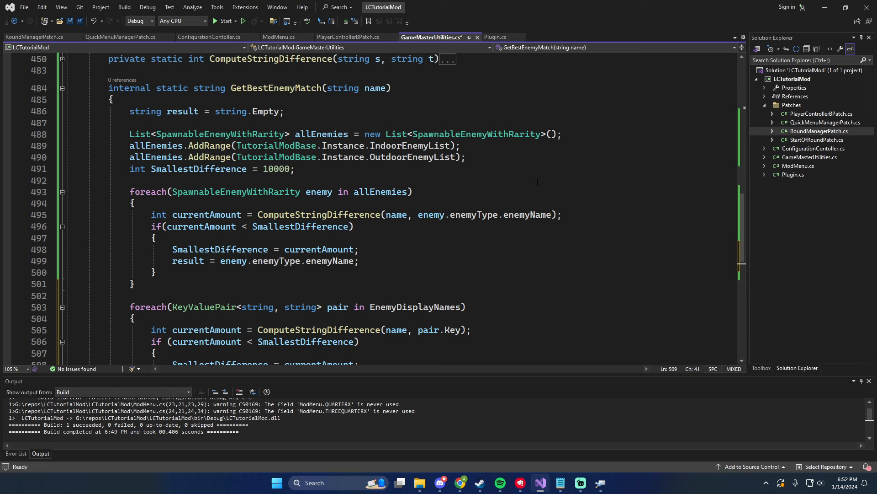
{"action": "key", "text": "Ctrl+S"}
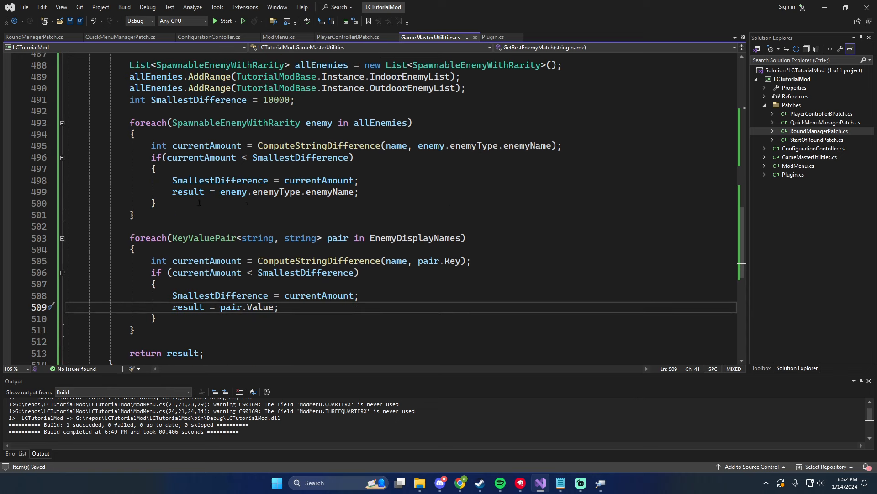
{"action": "mouse_move", "coordinate": [235, 122]}
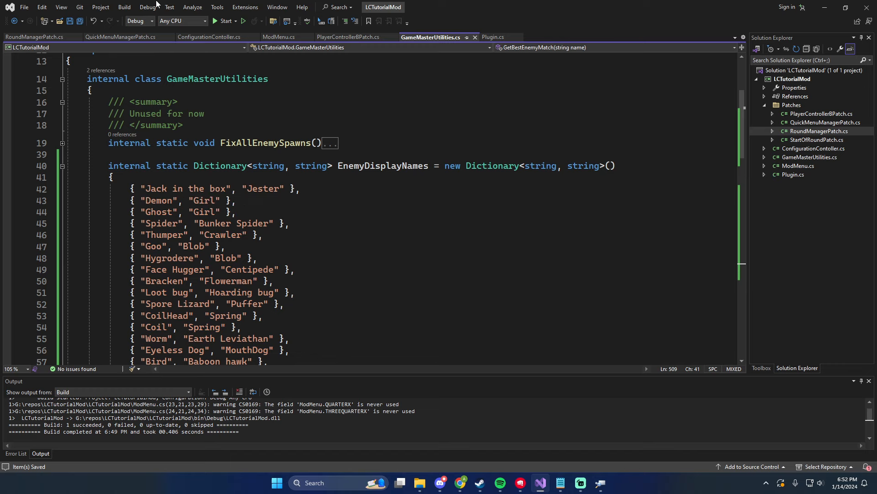
Review the dictionary and switch to the QuickMenuManagerPatch.cs test calls
{"action": "scroll", "scroll_direction": "down", "scroll_amount": 3}
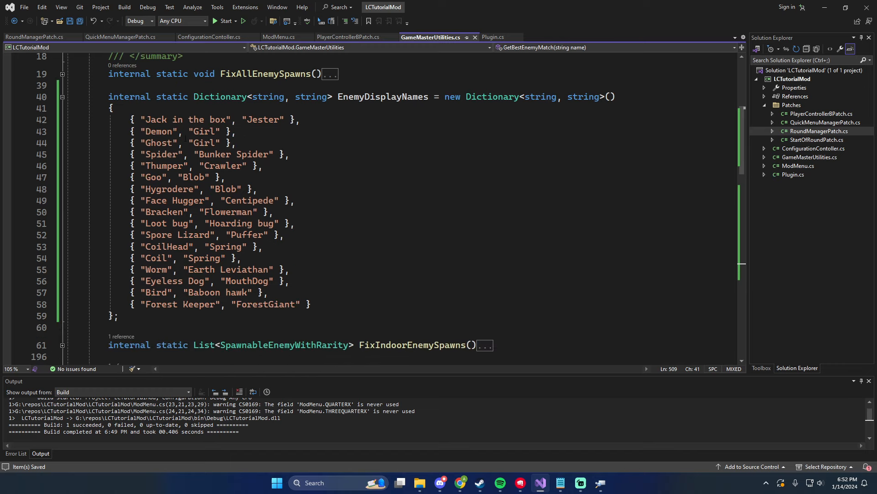
{"action": "scroll", "scroll_direction": "down", "scroll_amount": 3}
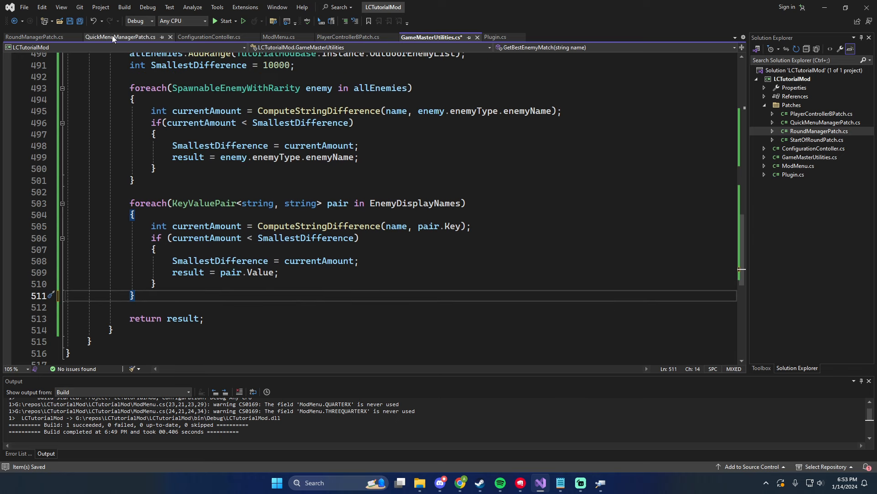
{"action": "left_click", "coordinate": [118, 36]}
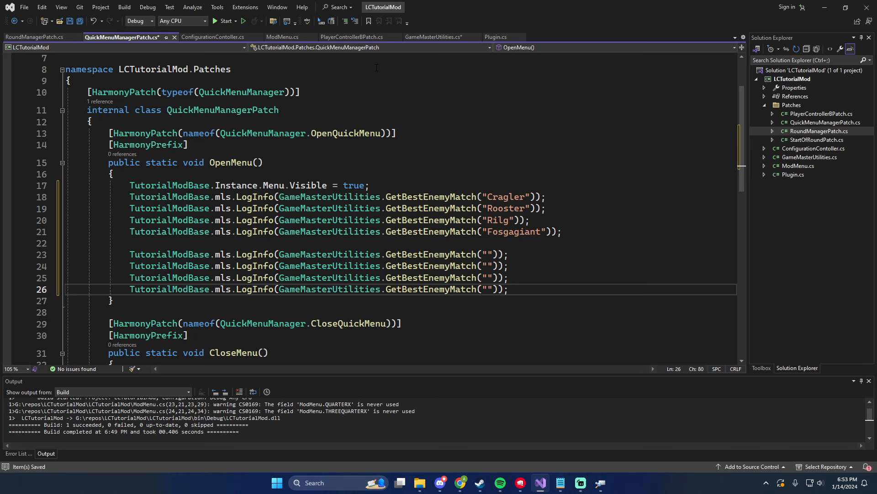
Fill the first two GetBestEnemyMatch test strings with "Jack in the box" and "dmon", checking the alias list
{"action": "left_click", "coordinate": [440, 36]}
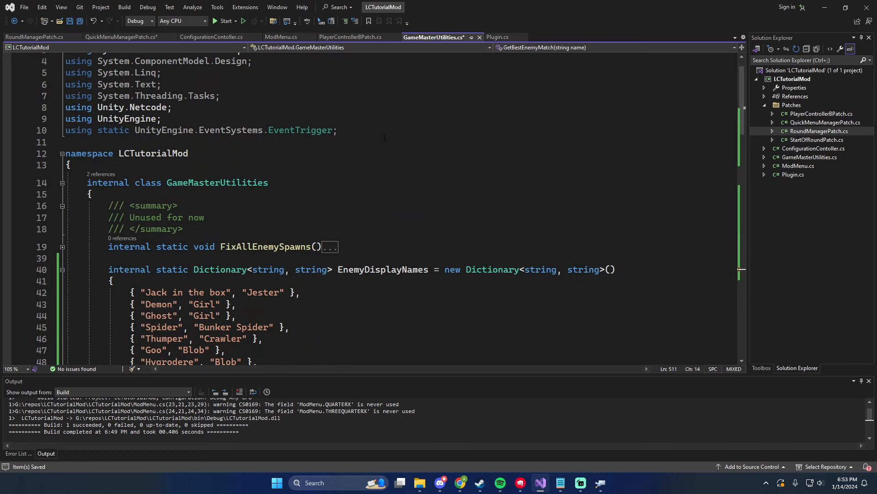
{"action": "left_click", "coordinate": [32, 37]}
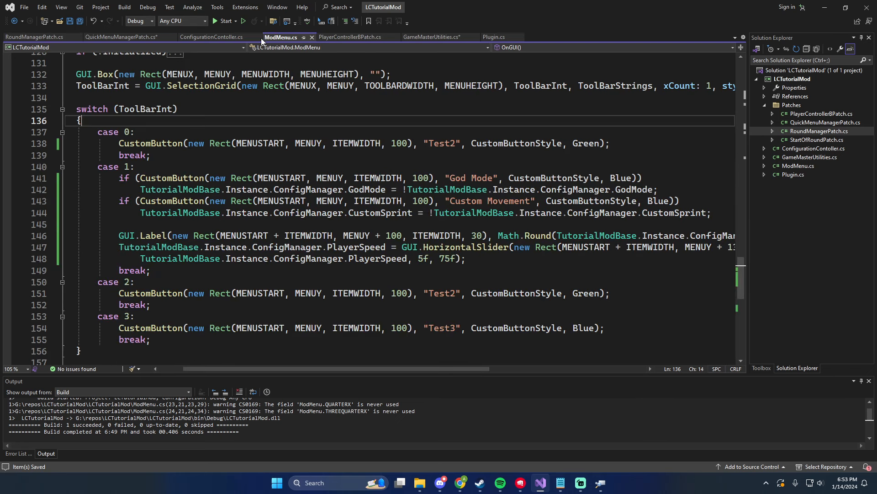
{"action": "left_click", "coordinate": [110, 37]}
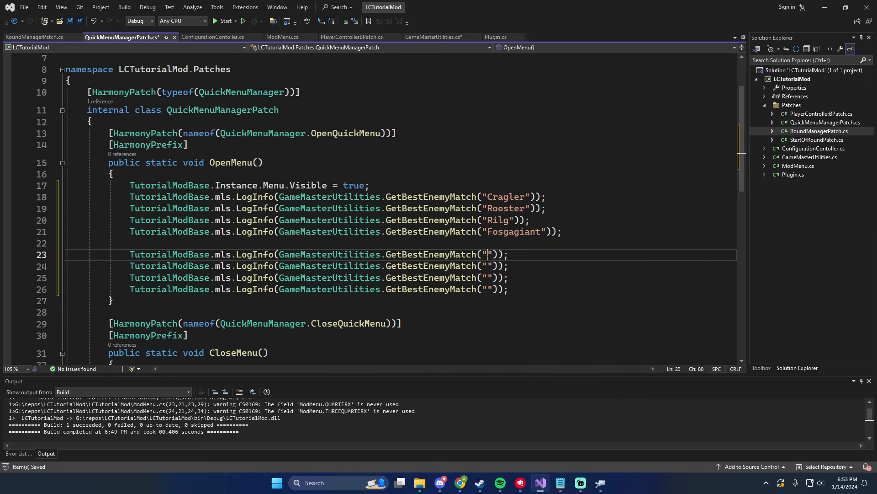
{"action": "type", "text": "Jack in the box"}
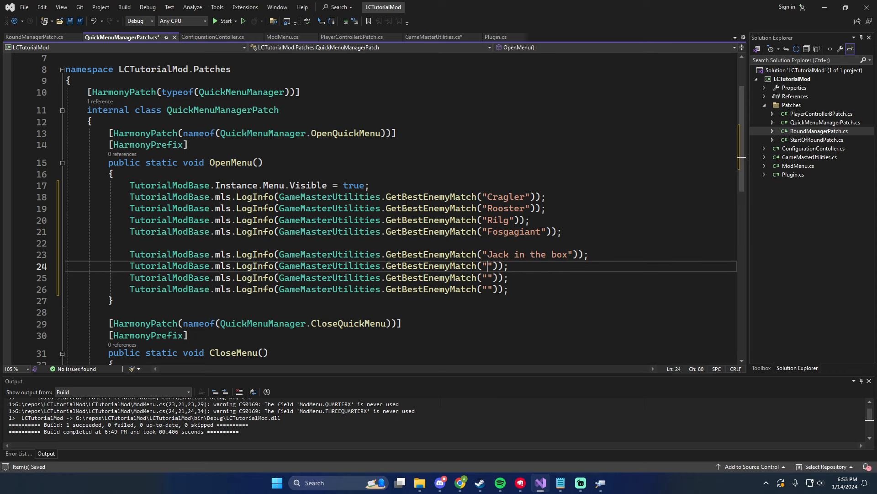
{"action": "left_click", "coordinate": [439, 36]}
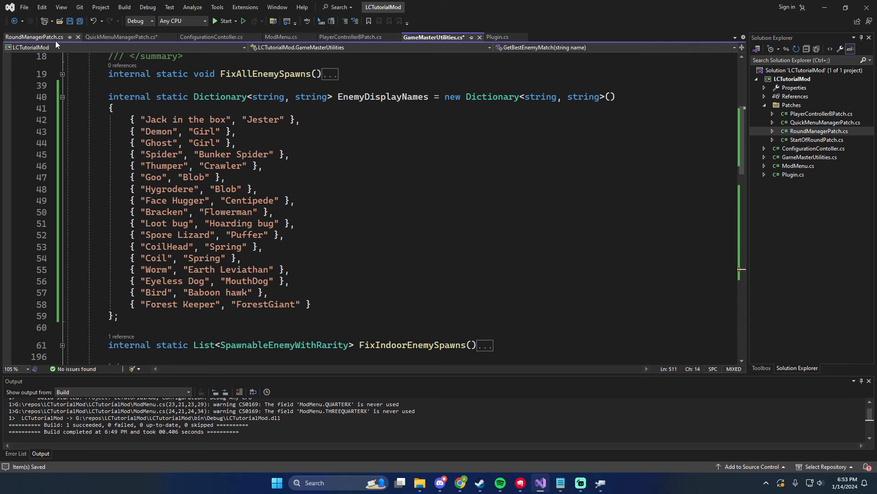
{"action": "left_click", "coordinate": [214, 36]}
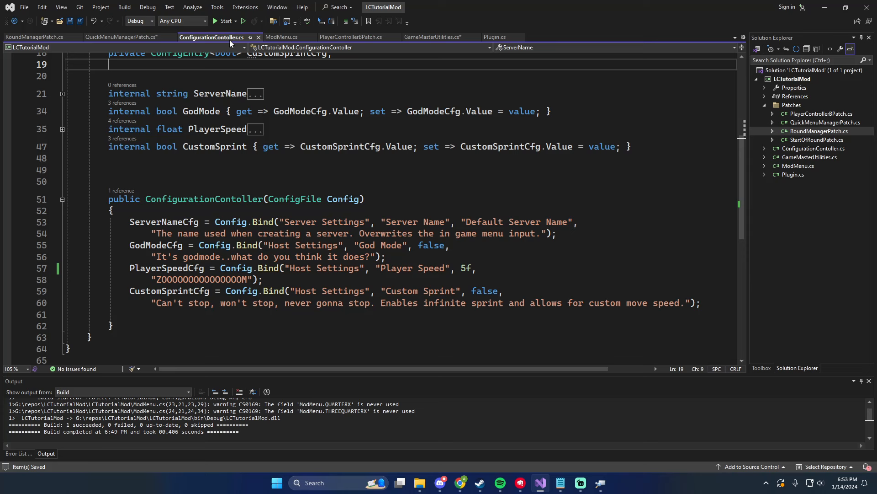
{"action": "left_click", "coordinate": [343, 37]}
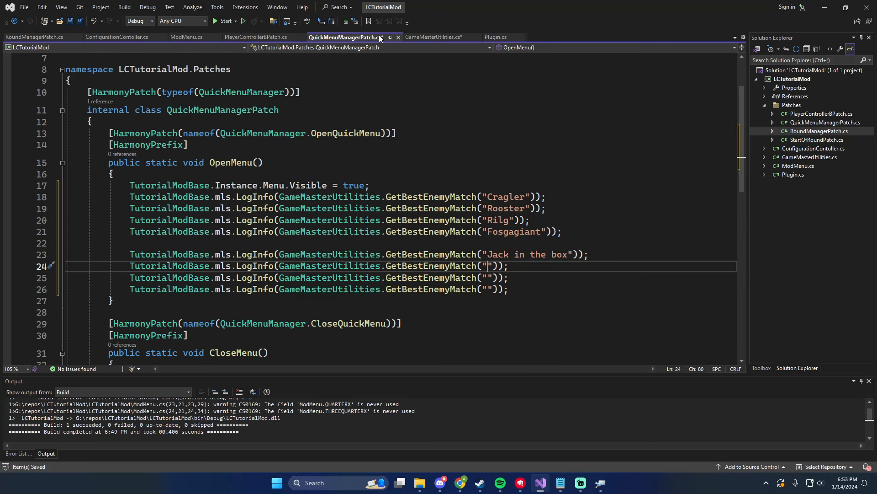
{"action": "type", "text": "dmon"}
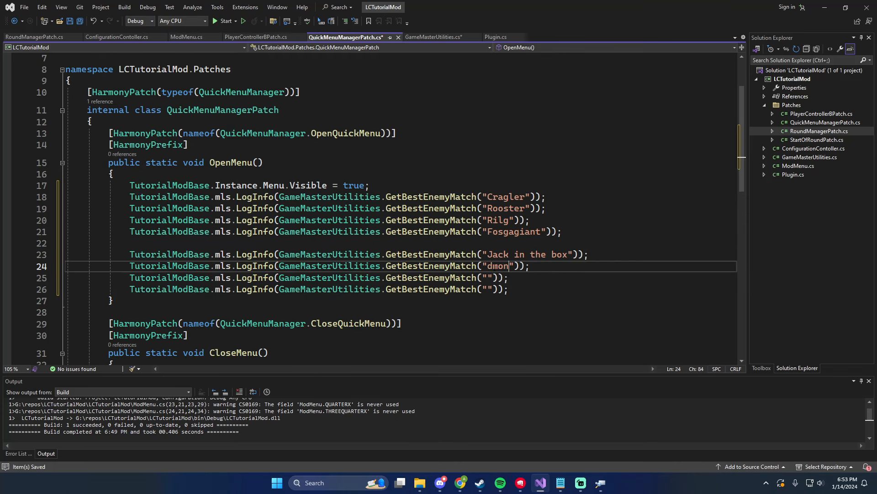
Add "hygrdger" and "coil" as the remaining misspelled lookup tests
{"action": "left_click", "coordinate": [433, 37]}
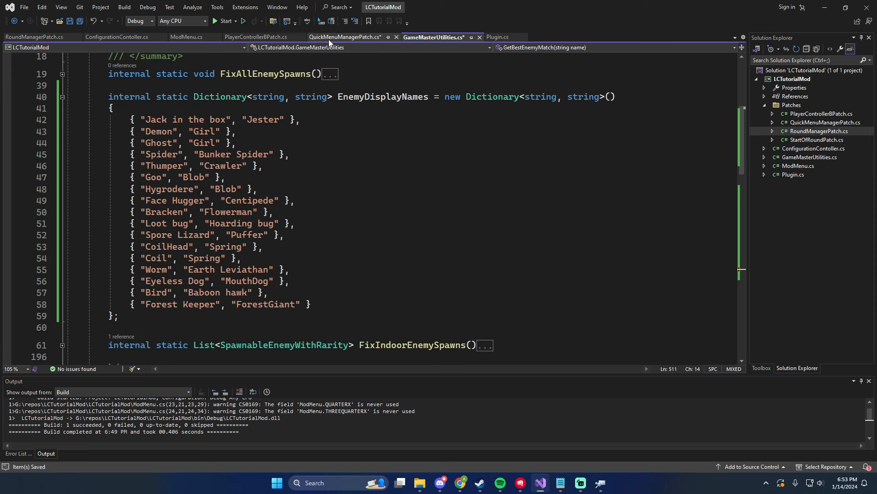
{"action": "left_click", "coordinate": [349, 37]}
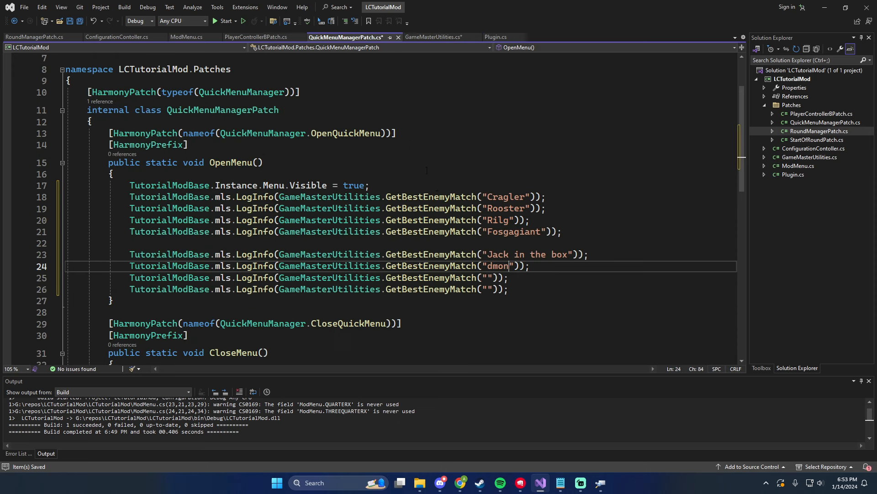
{"action": "type", "text": "hyg"}
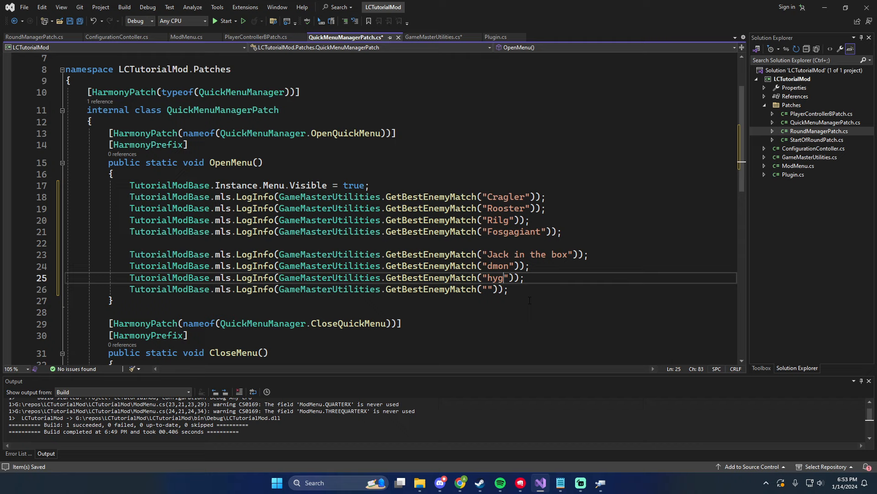
{"action": "type", "text": "r"}
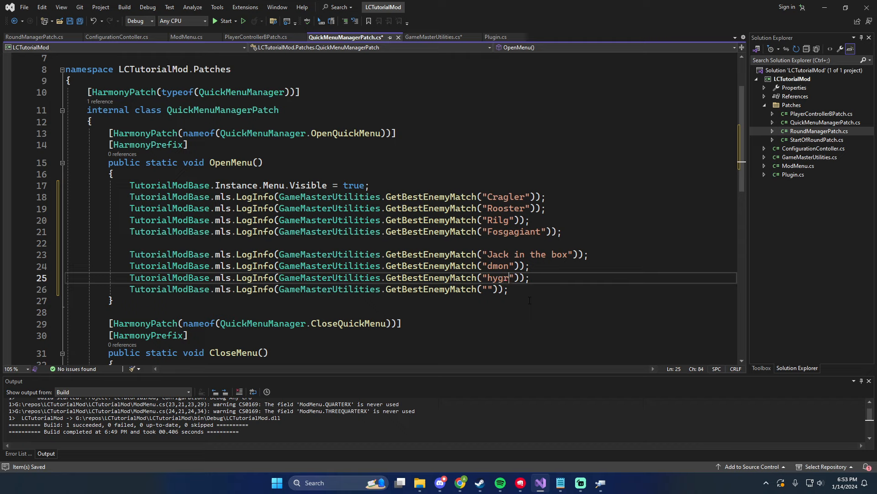
{"action": "type", "text": "dger"}
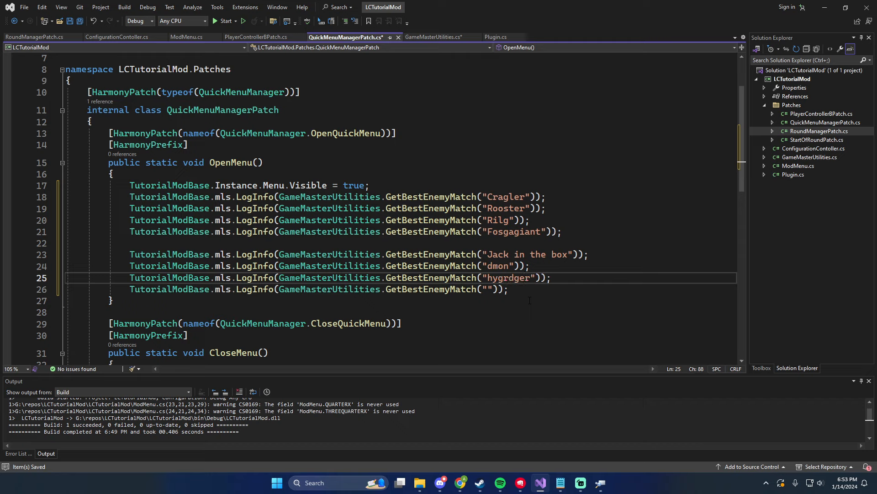
{"action": "left_click", "coordinate": [496, 37]}
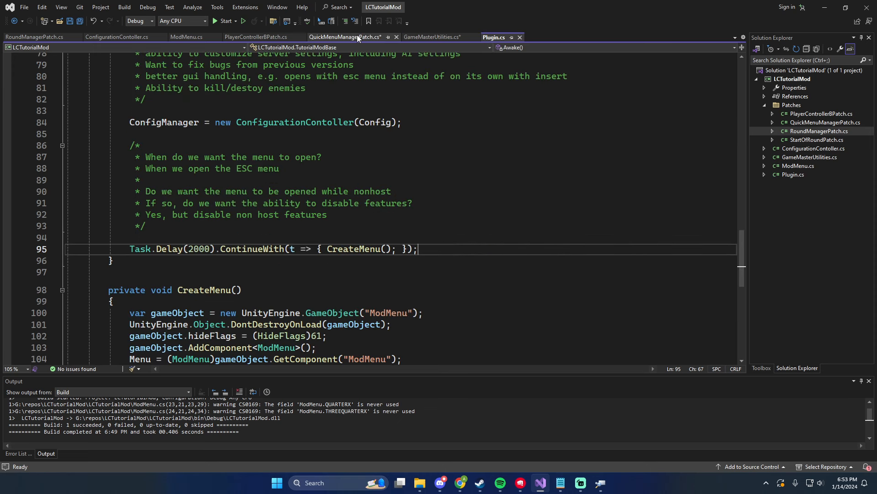
{"action": "left_click", "coordinate": [431, 36]}
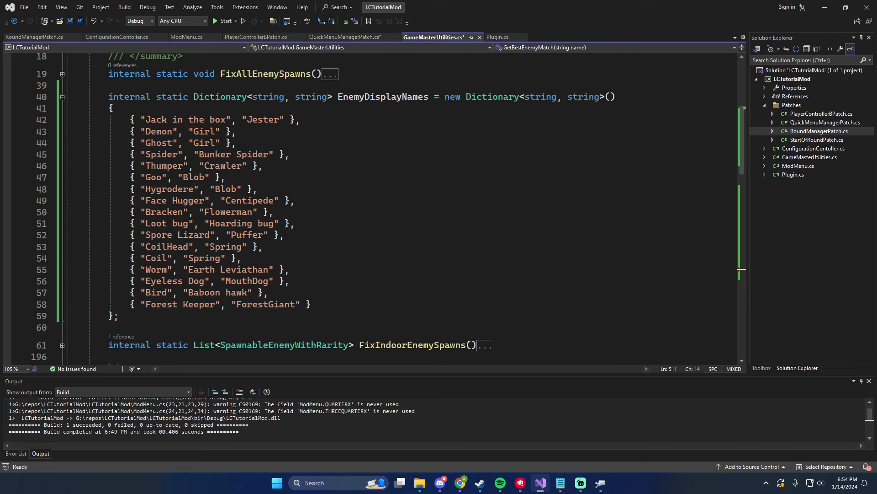
{"action": "left_click", "coordinate": [349, 37]}
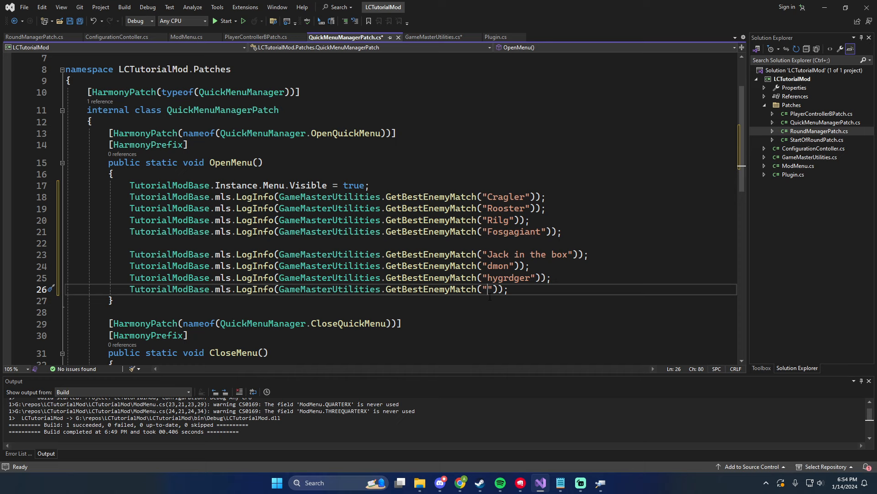
{"action": "type", "text": "coil"}
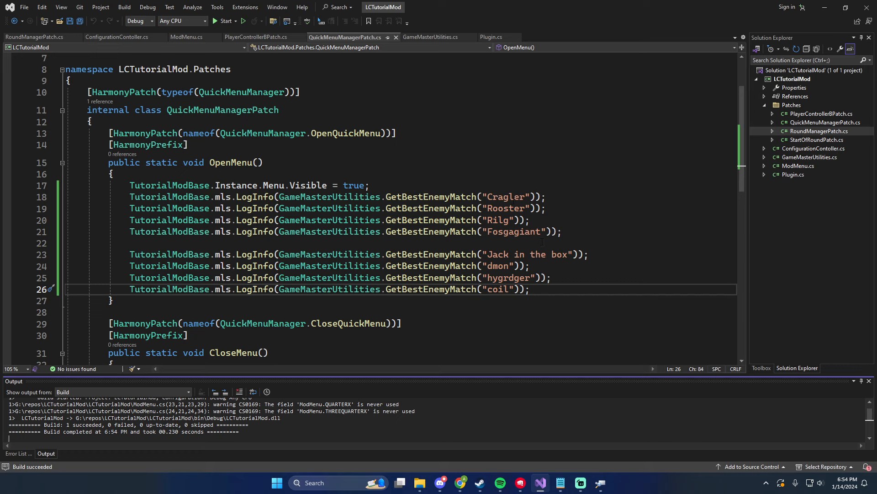
Comment the first test group with expected output crawler, jester, girl, ForestGiant
{"action": "key", "text": "Enter"}
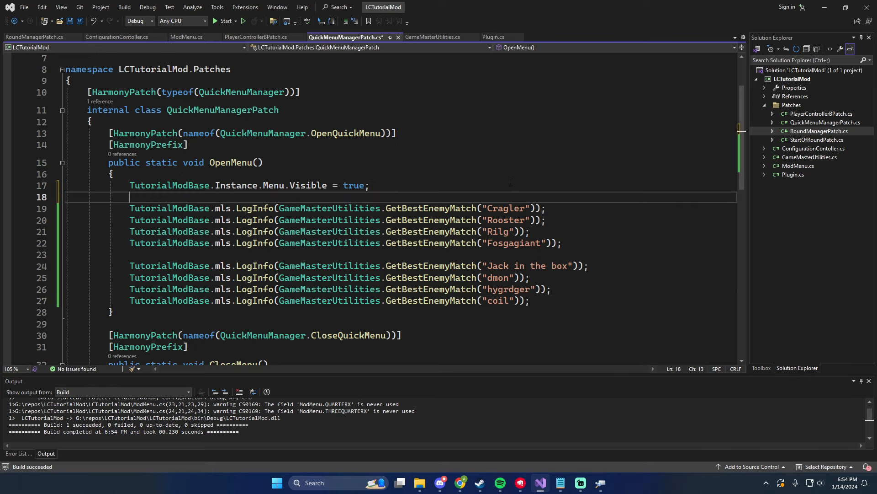
{"action": "type", "text": "// prints"}
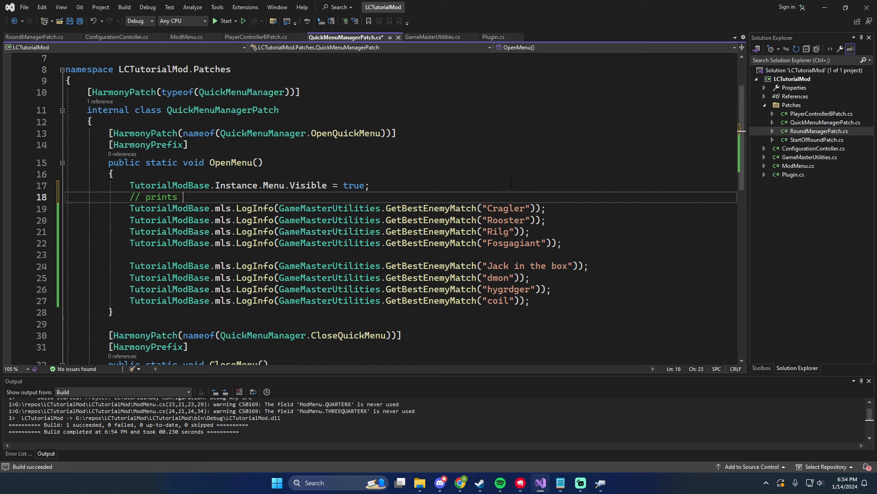
{"action": "type", "text": "out:"}
{"action": "type", "text": "/"}
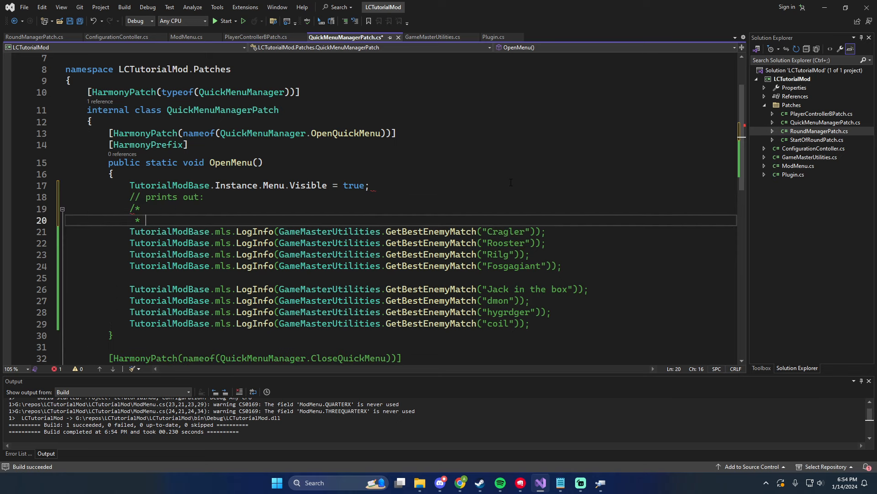
{"action": "type", "text": "*/"}
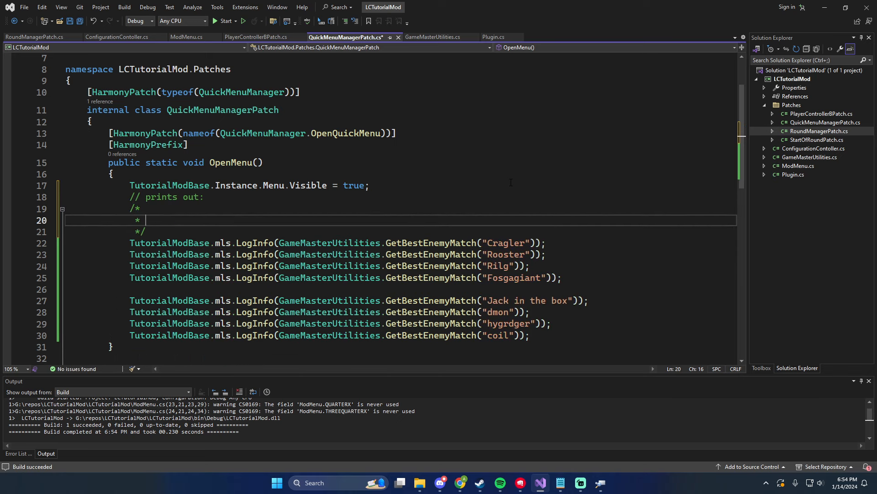
{"action": "type", "text": "craw"}
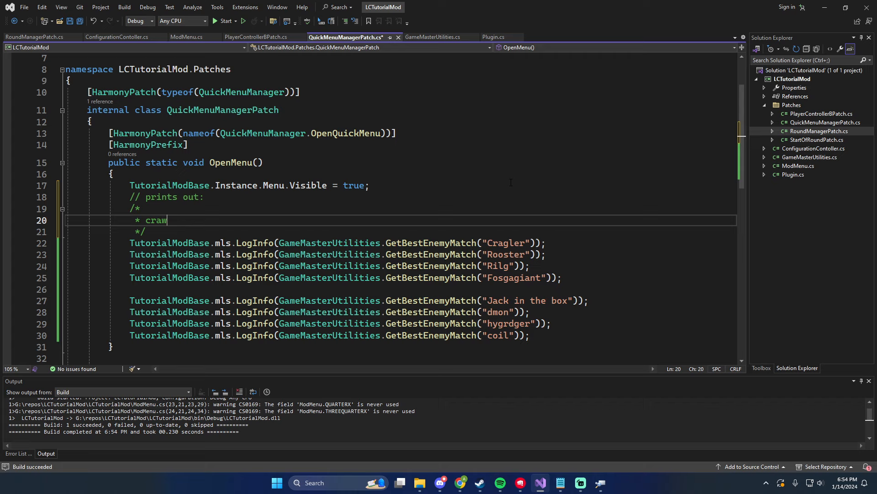
{"action": "type", "text": "ler"}
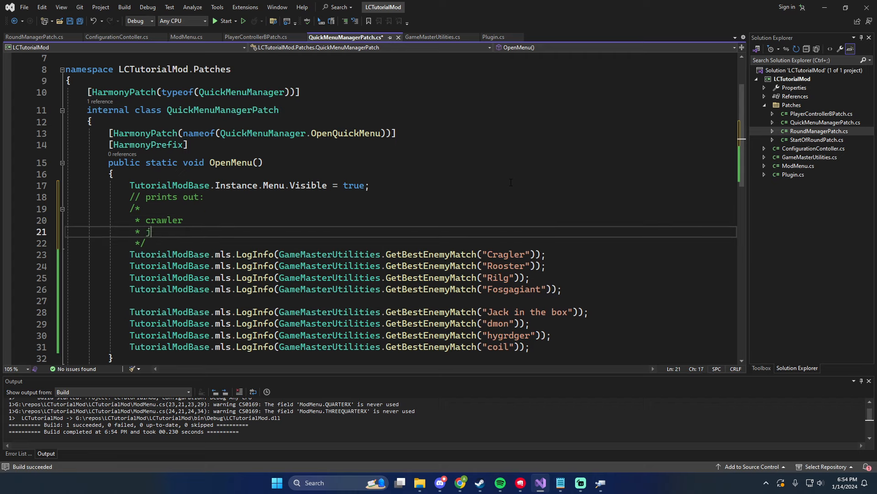
{"action": "type", "text": "ester"}
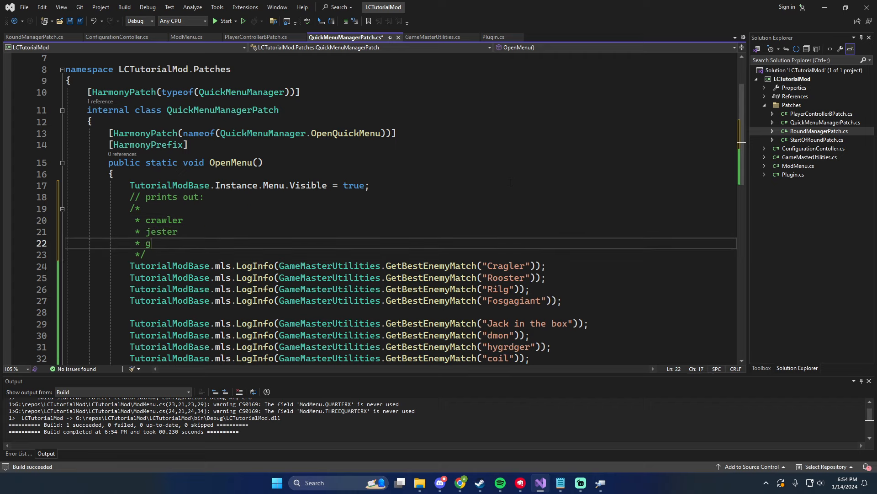
{"action": "type", "text": "irl"}
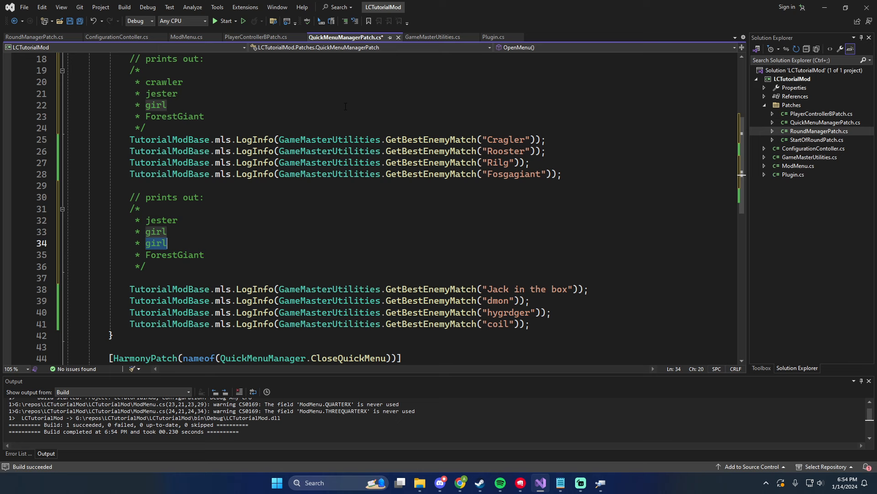
Comment the second test group with expected output jester, girl, Blob, Spring after checking the aliases
{"action": "left_click", "coordinate": [432, 37]}
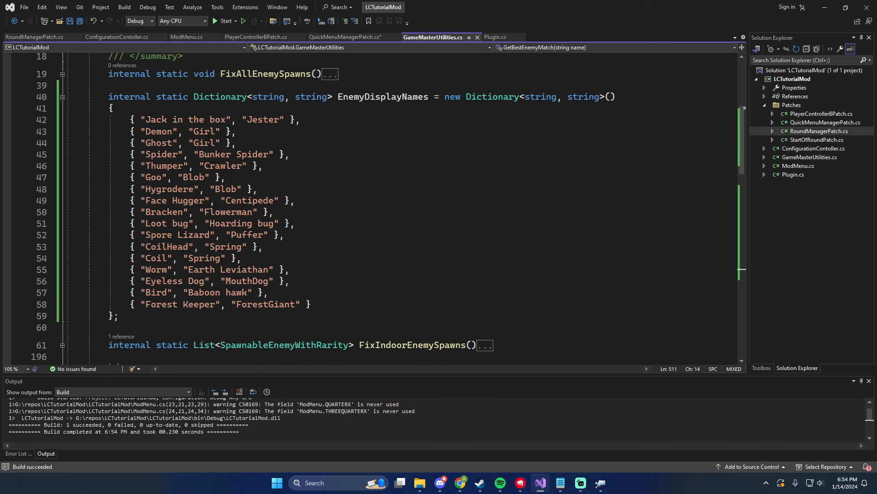
{"action": "left_click", "coordinate": [352, 37]}
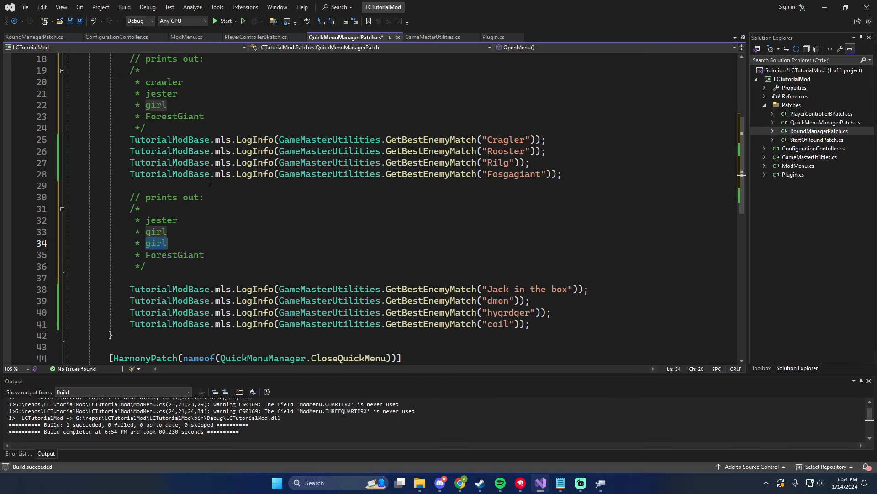
{"action": "type", "text": "Blob"}
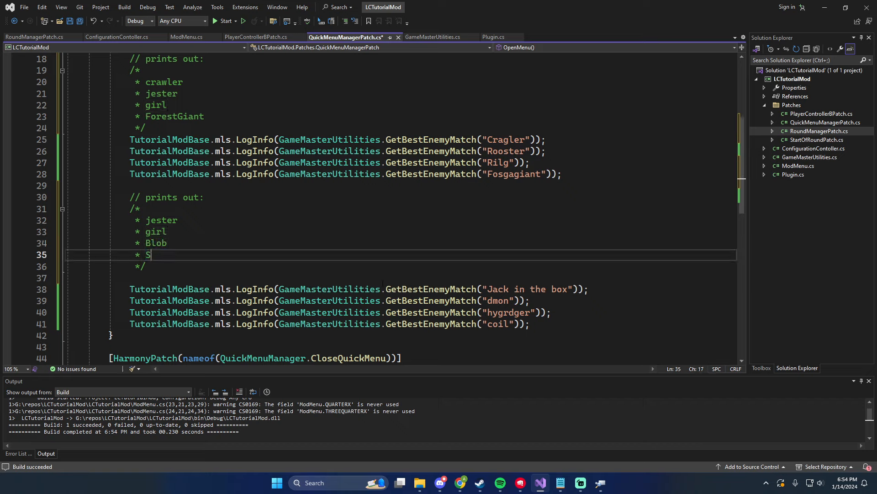
{"action": "type", "text": "pring"}
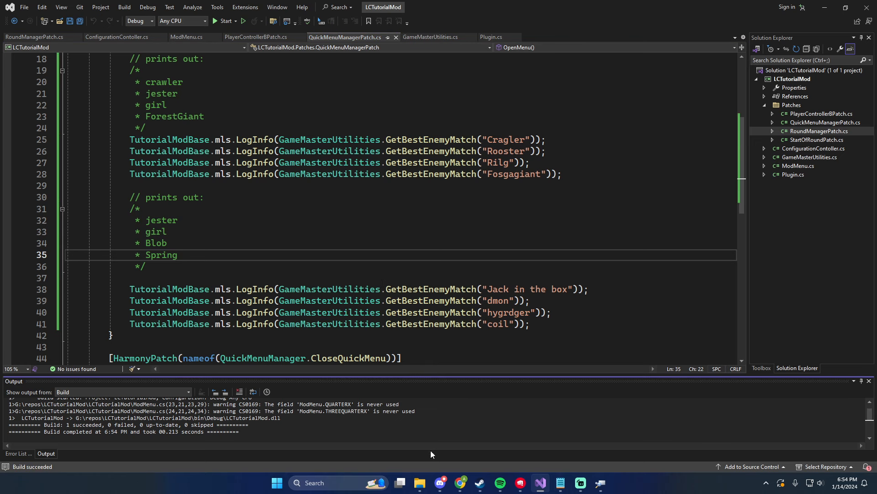
Browse to the mod's bin\Debug output and bring Lethal Company to its Host screen
{"action": "left_click", "coordinate": [420, 483]}
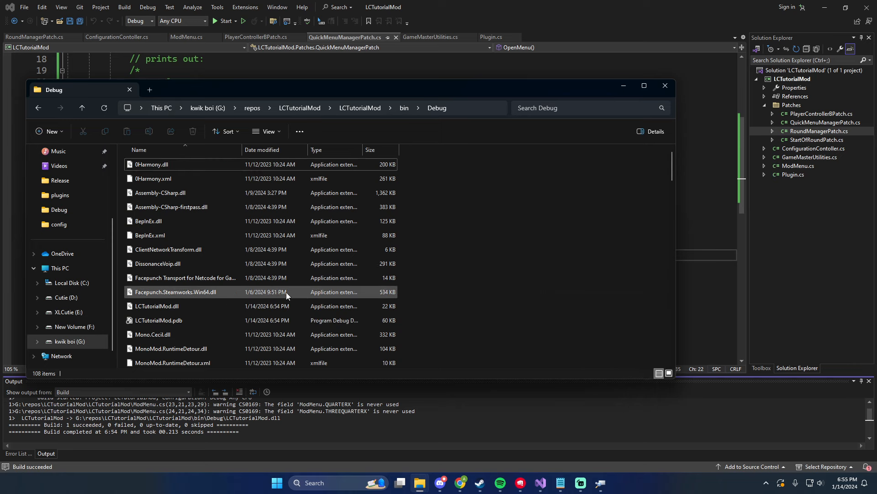
{"action": "left_click", "coordinate": [157, 305]}
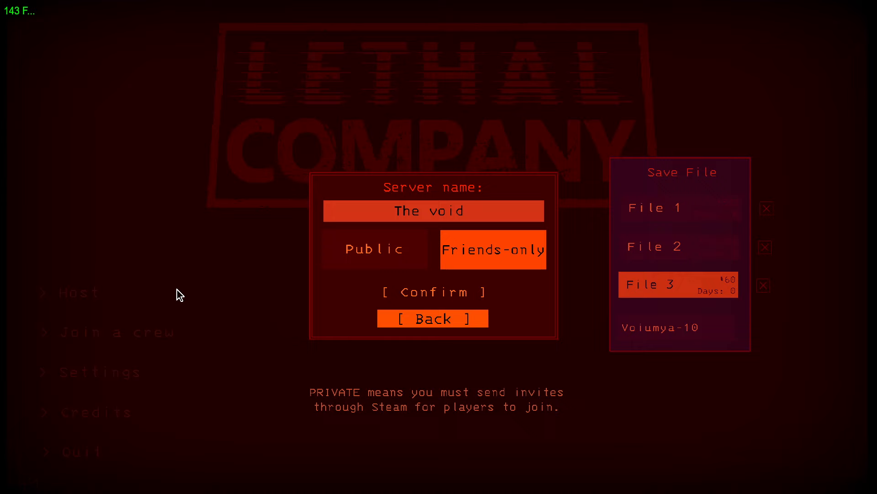
Confirm the server name dialog so the hosted game begins loading
{"action": "left_click", "coordinate": [433, 291]}
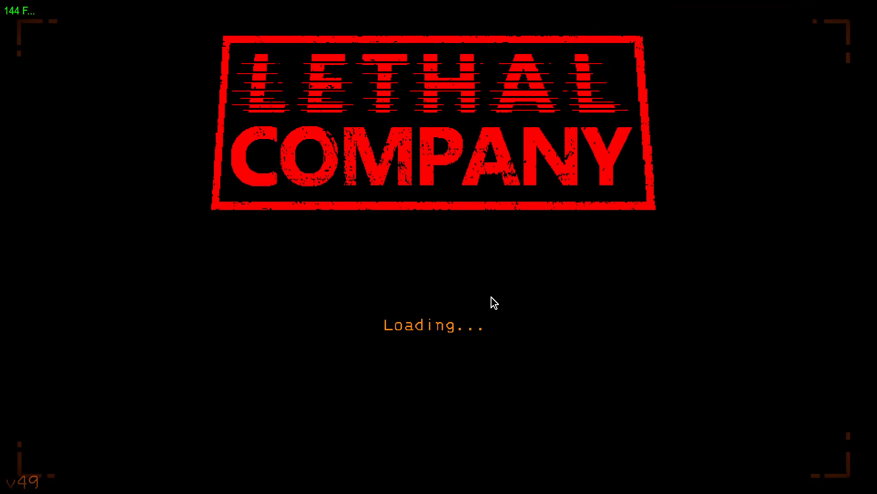
{"action": "mouse_move", "coordinate": [589, 320]}
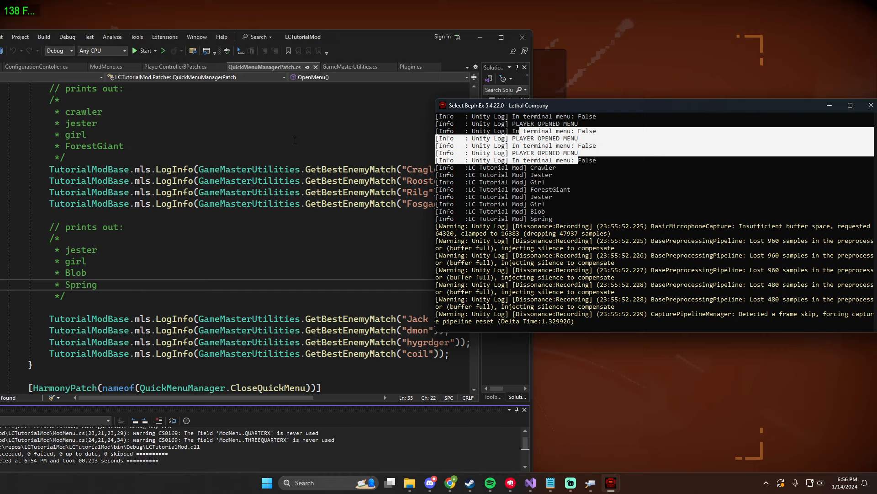
{"action": "mouse_move", "coordinate": [541, 181]}
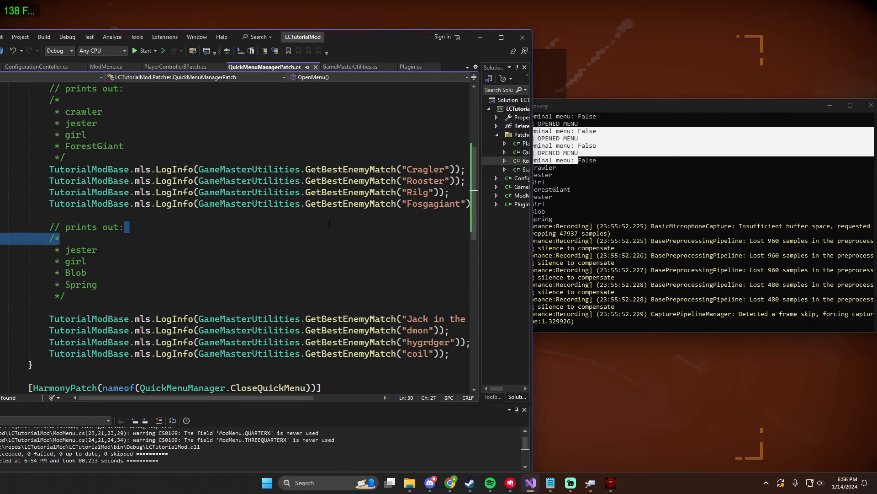
Read the LC Tutorial Mod console lines (Crawler, Jester, Girl, ForestGiant, Blob, Spring), then go to PlayerControllerBPatch.cs
{"action": "scroll", "scroll_direction": "right", "scroll_amount": 3}
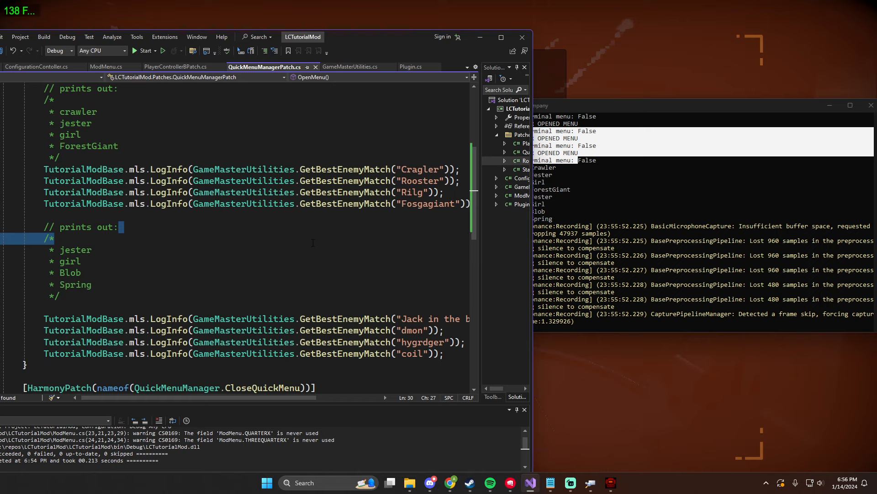
{"action": "mouse_move", "coordinate": [344, 203]}
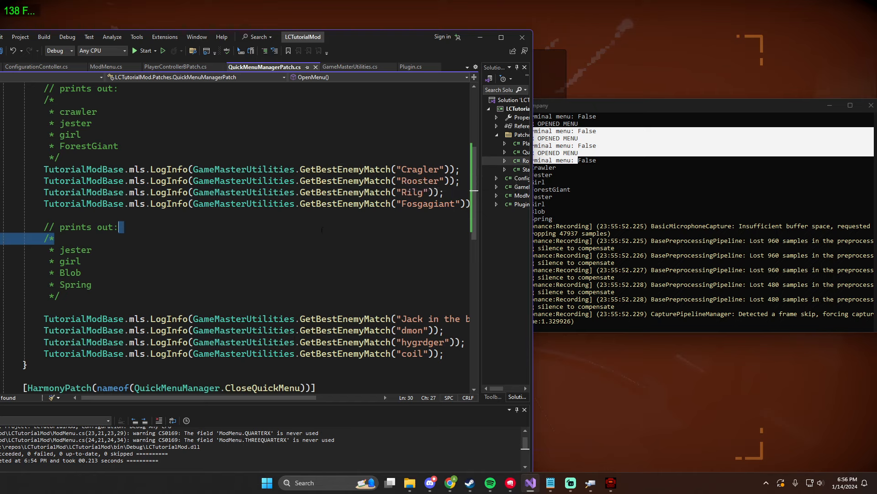
{"action": "mouse_move", "coordinate": [323, 227]}
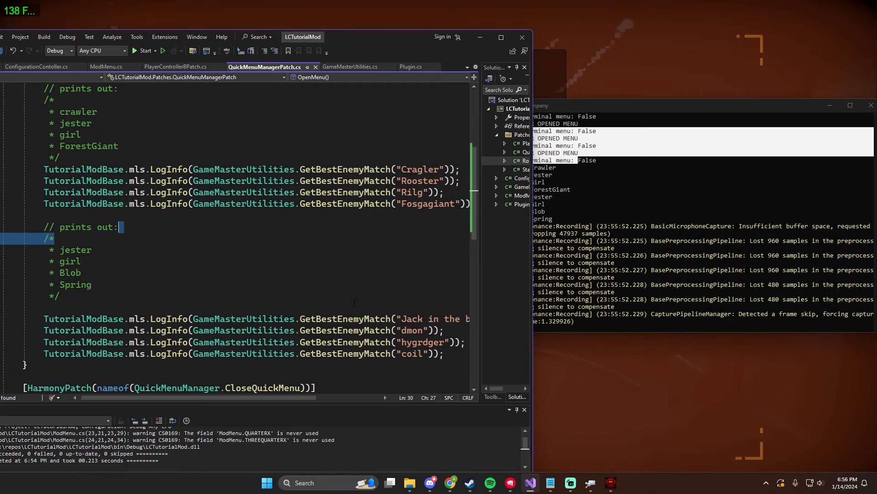
{"action": "mouse_move", "coordinate": [395, 271]}
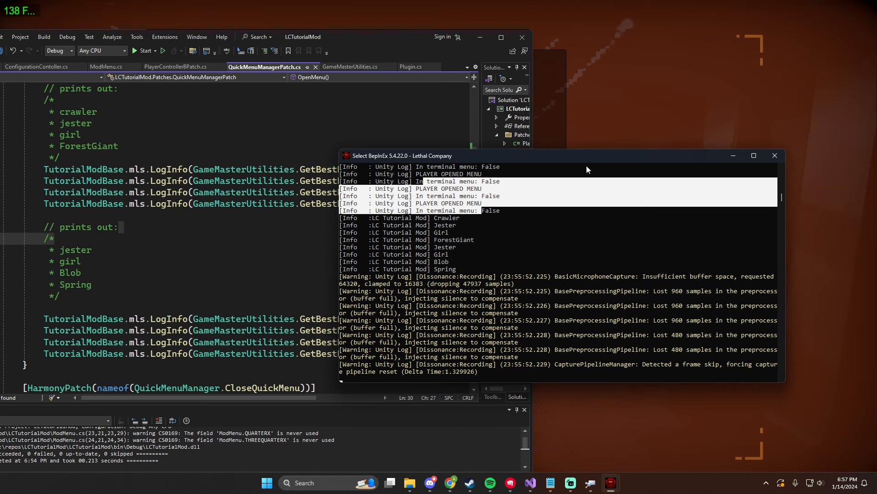
{"action": "mouse_move", "coordinate": [594, 164]}
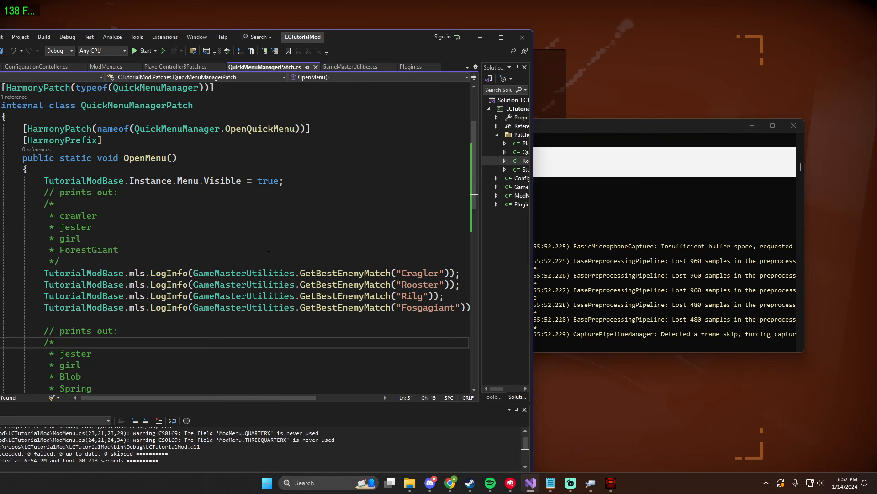
{"action": "scroll", "scroll_direction": "down", "scroll_amount": 3}
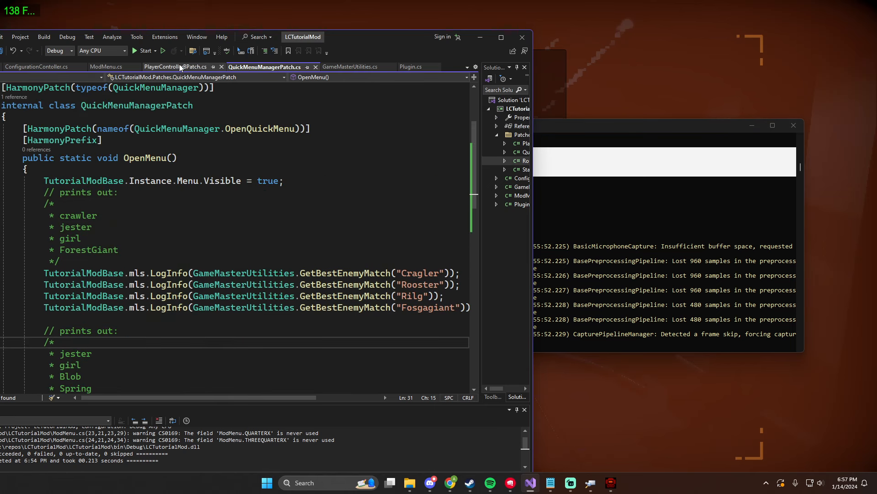
{"action": "left_click", "coordinate": [172, 66]}
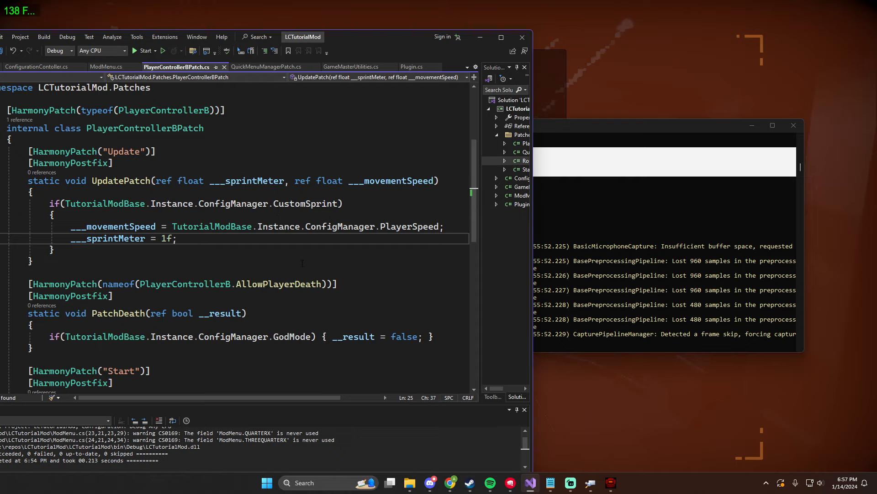